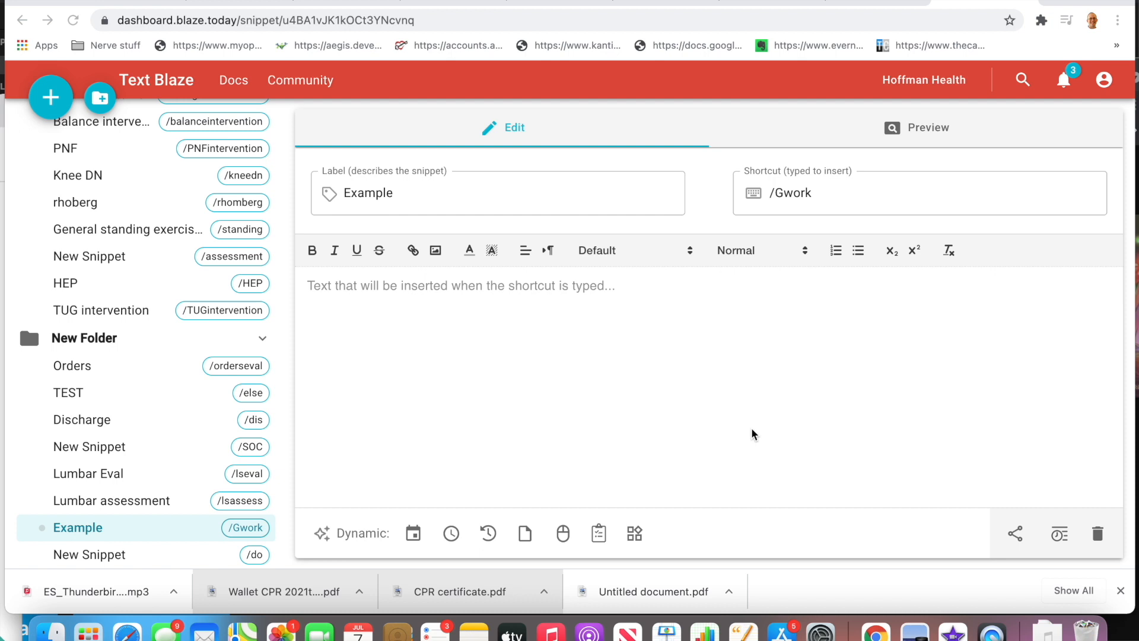
mouse_move(479, 350)
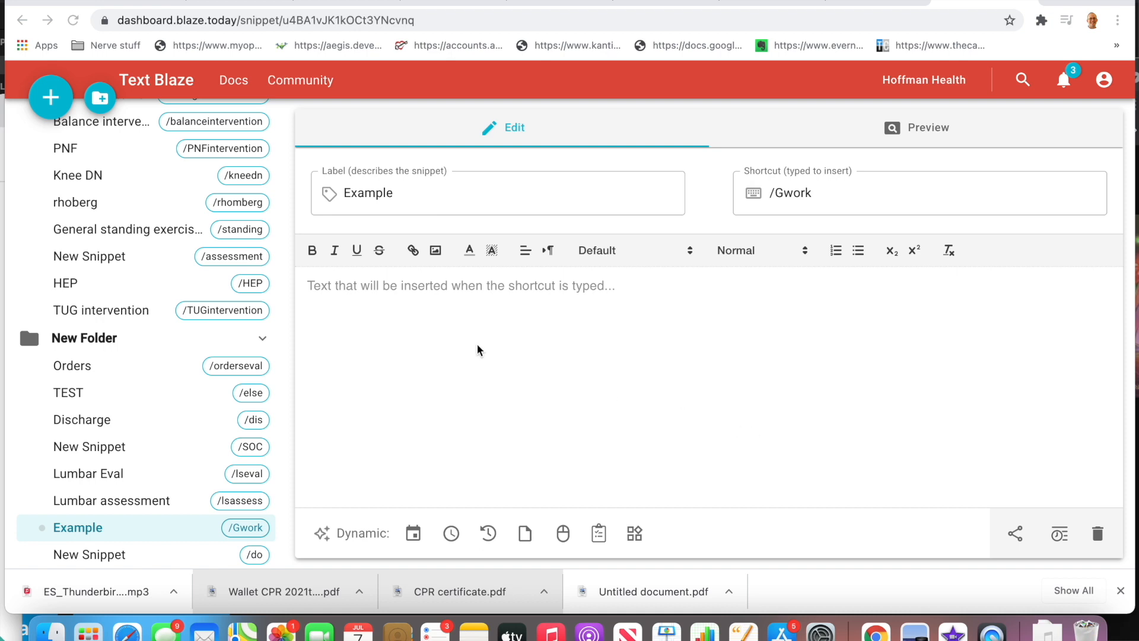
mouse_move(238, 179)
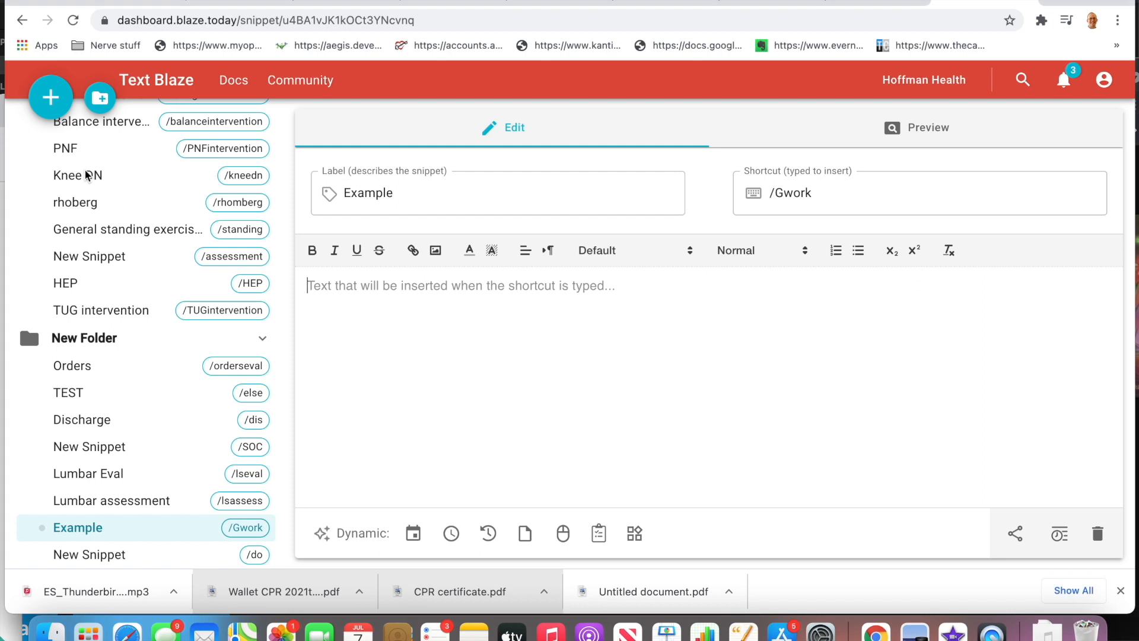
- Open the Knee DN snippet from the sidebar to view its needling protocol text
left_click(78, 176)
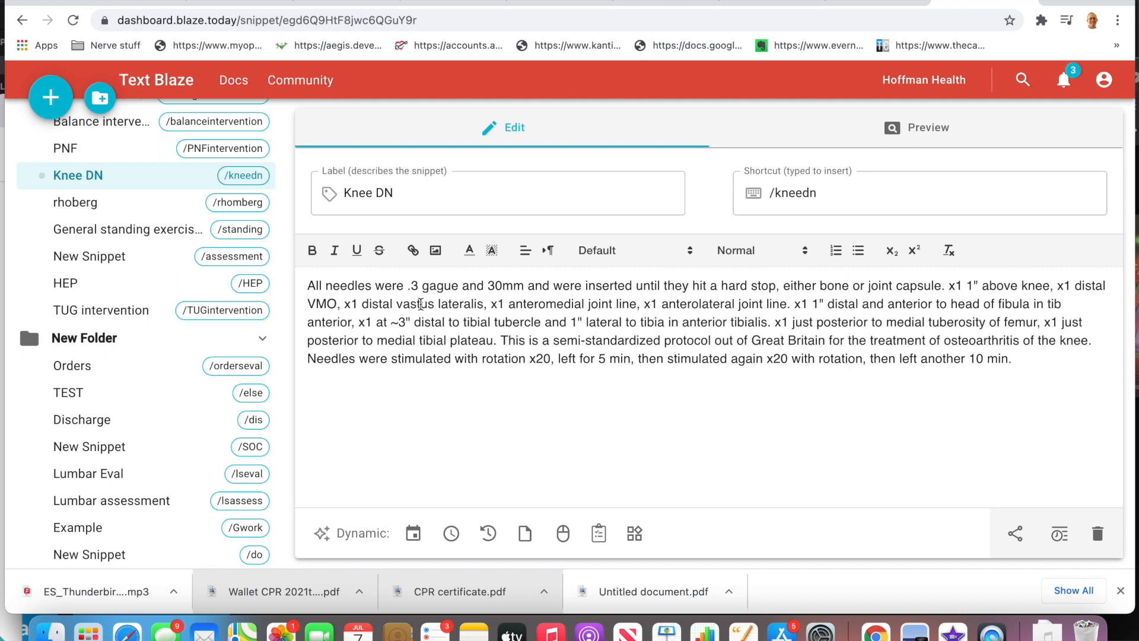
double_click(375, 304)
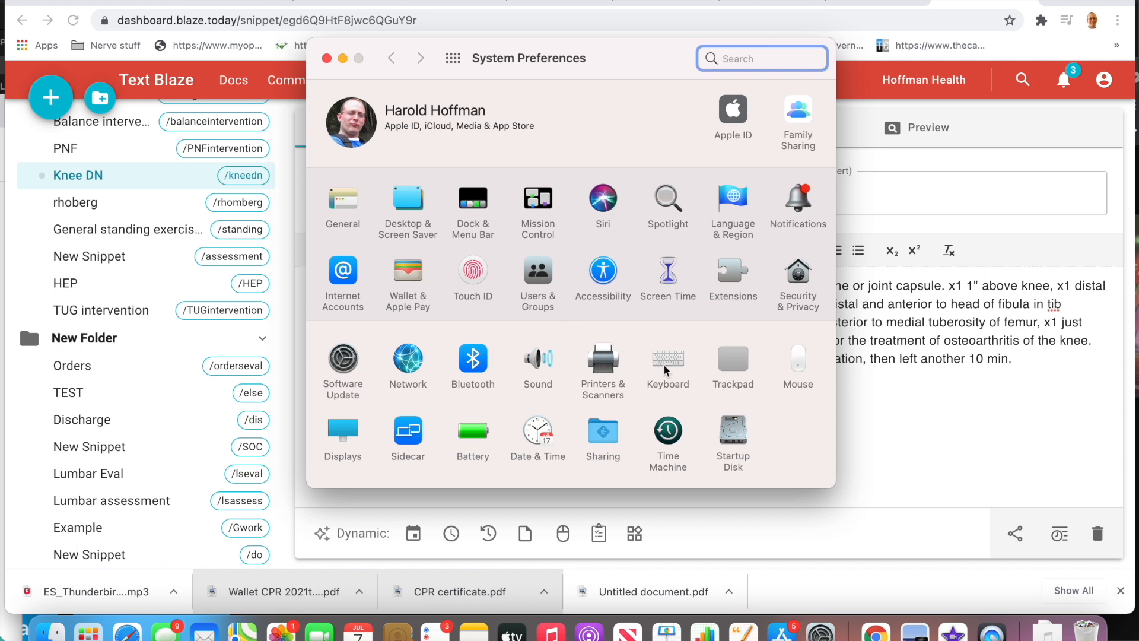
mouse_move(671, 370)
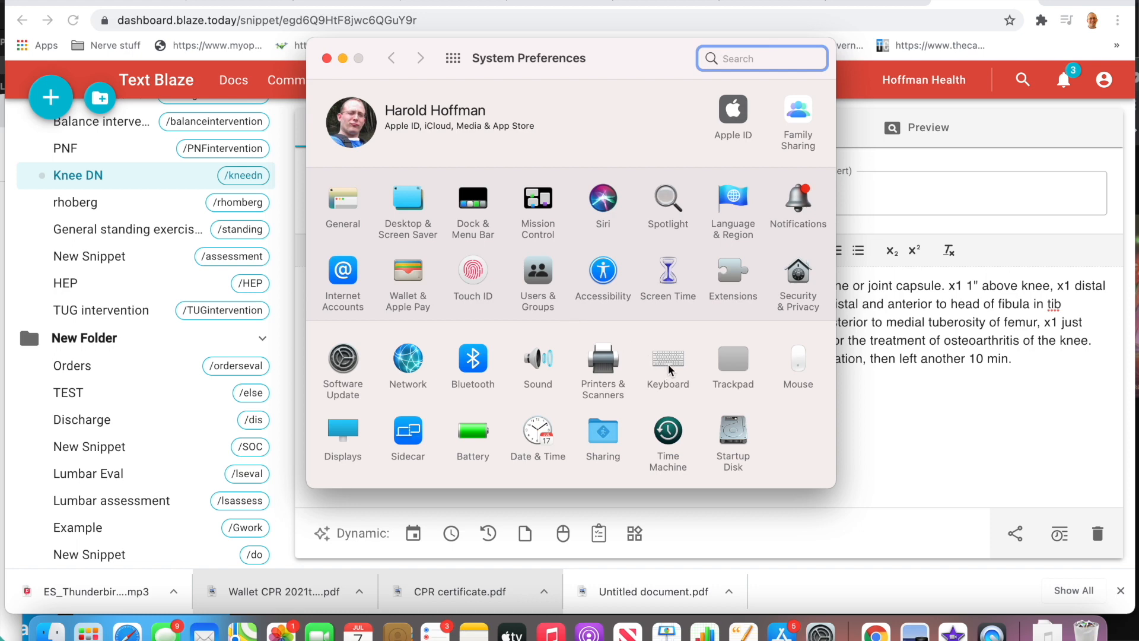
- Review the Keyboard > Text replacement list of slash shortcuts, then close System Preferences
left_click(668, 356)
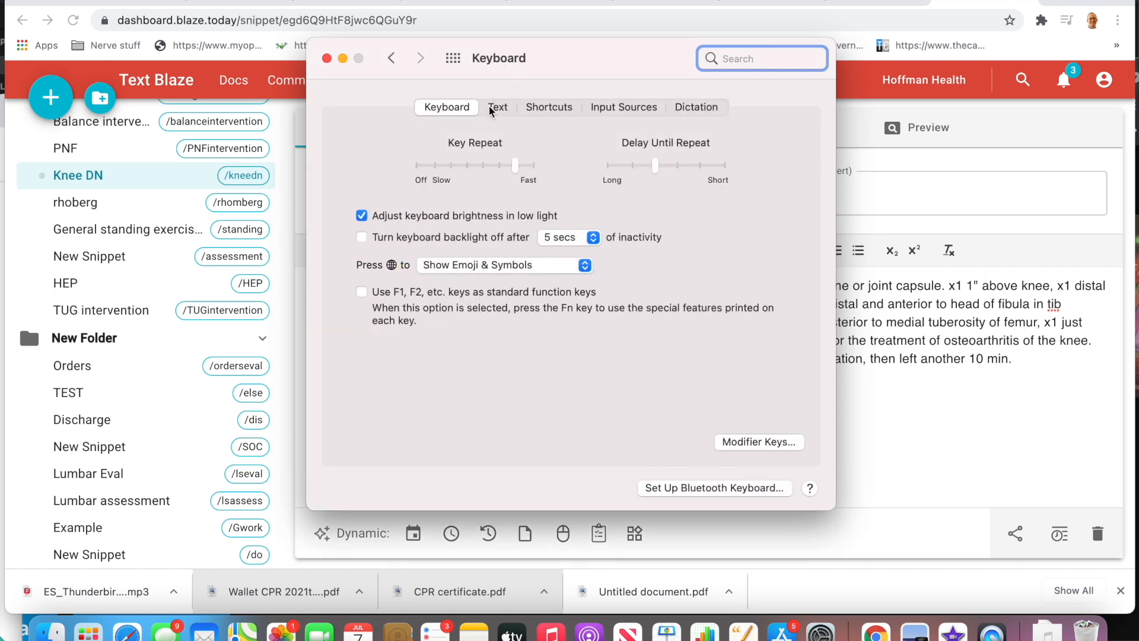
left_click(498, 107)
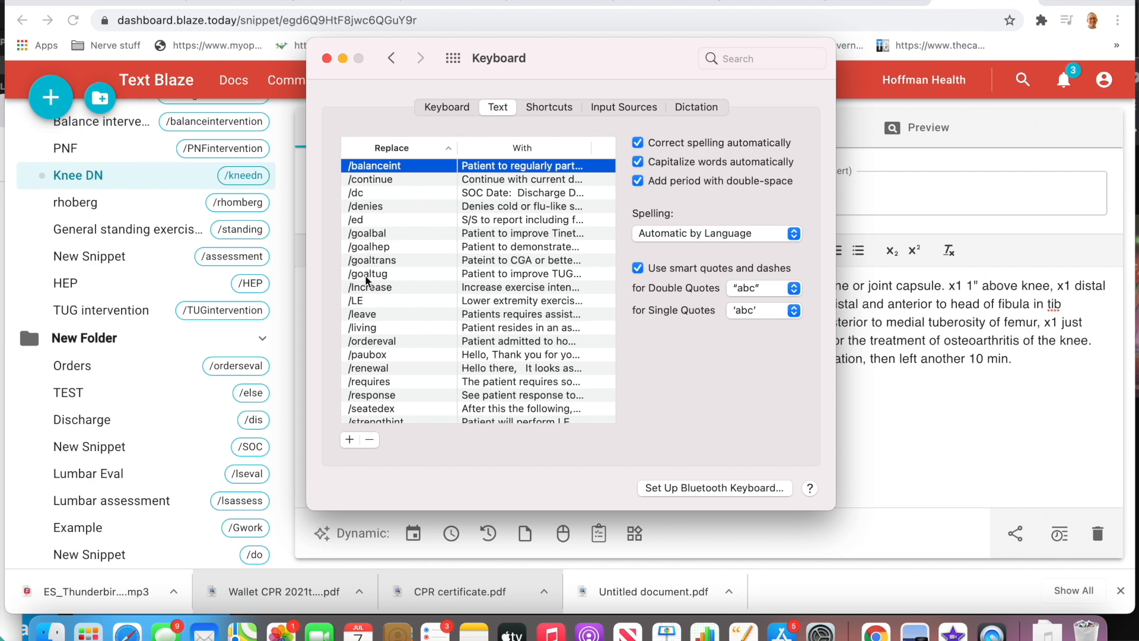
mouse_move(377, 45)
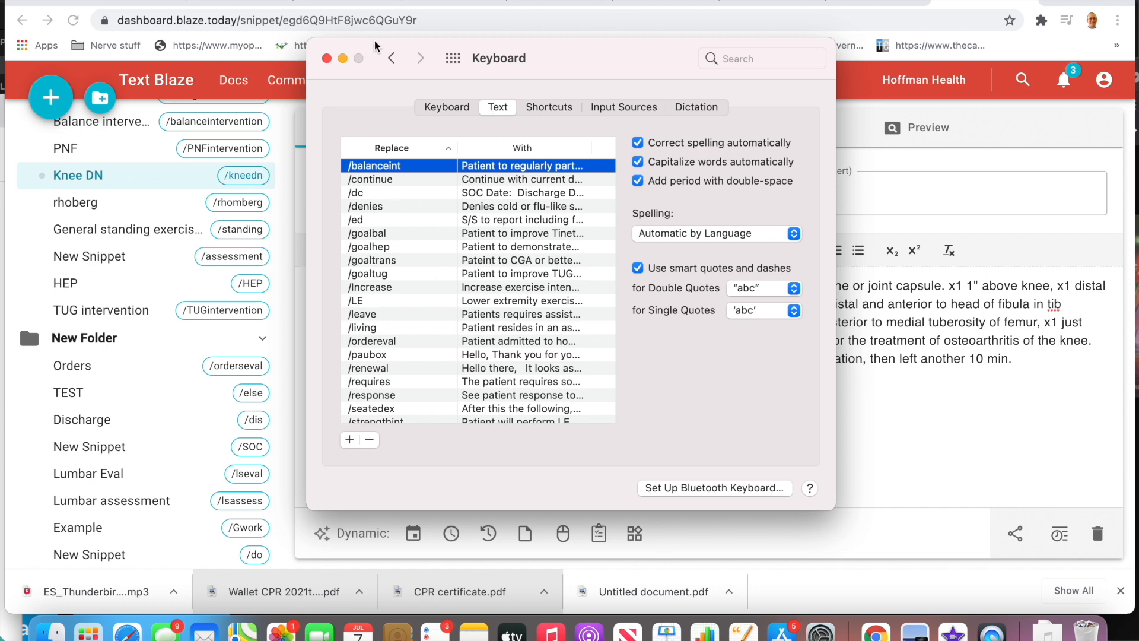
left_click(328, 58)
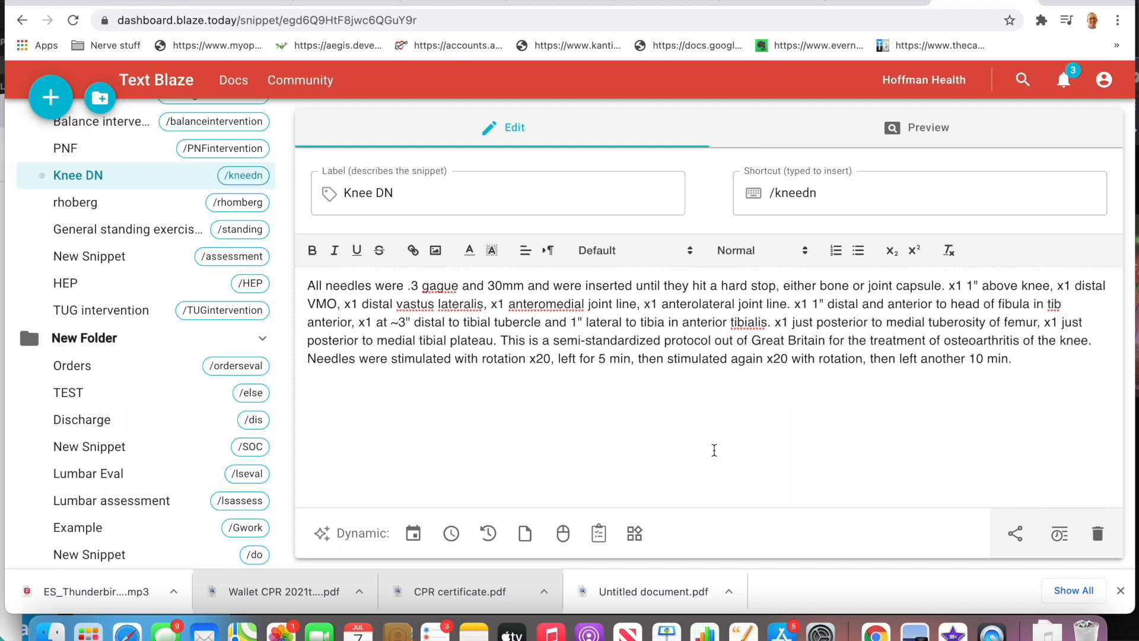
mouse_move(684, 422)
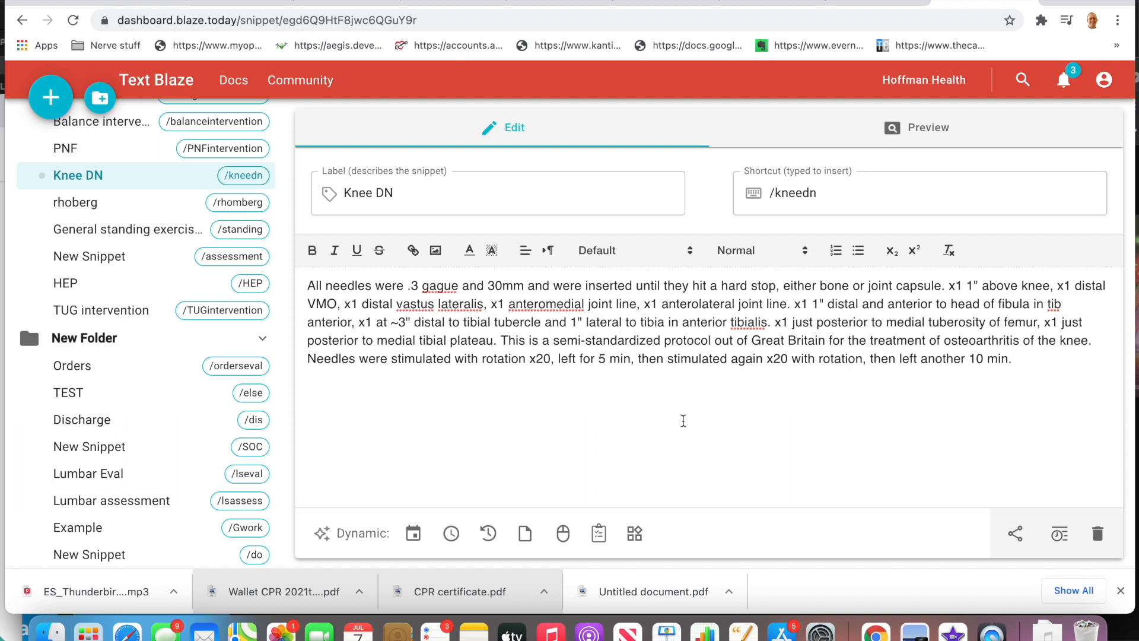
- Open the Lumbar assessment snippet from the sidebar list
scroll("down", 3)
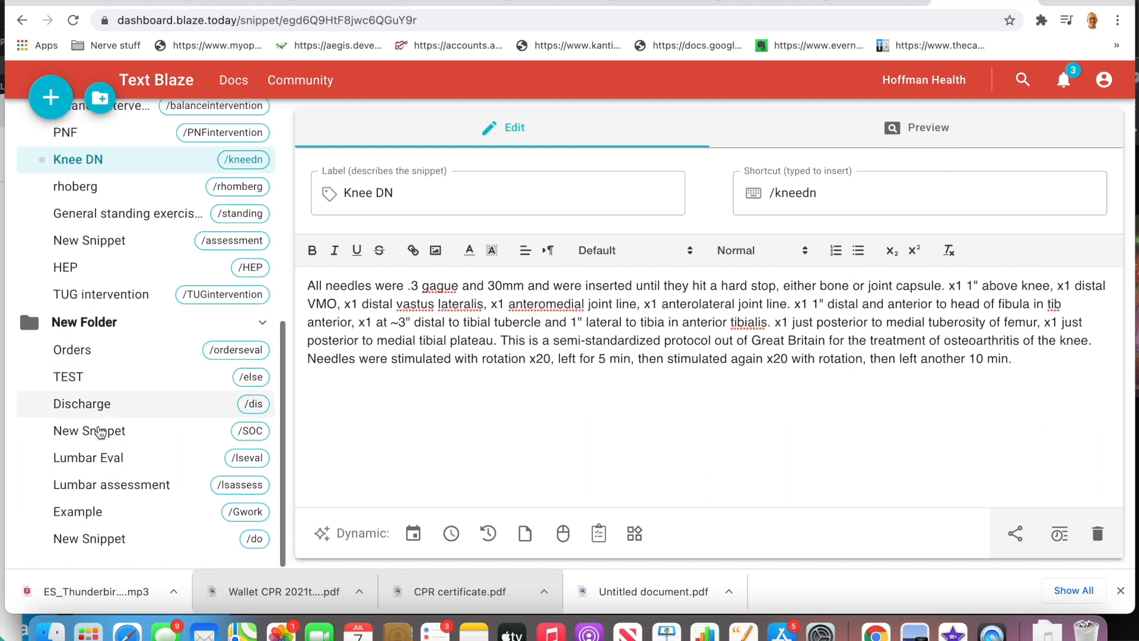
mouse_move(146, 493)
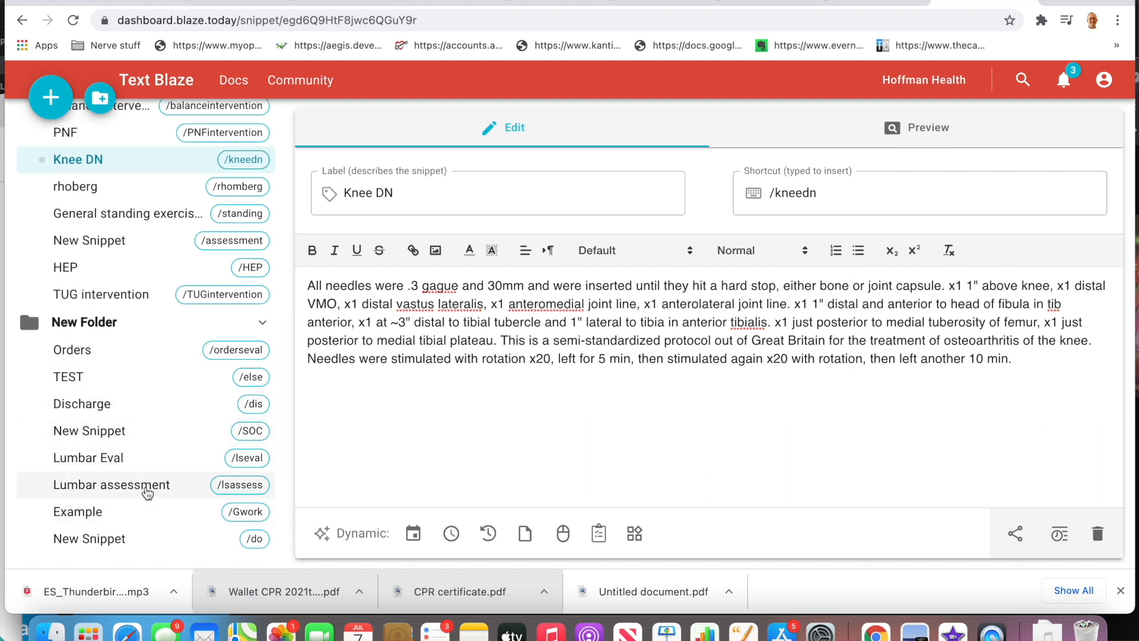
left_click(112, 485)
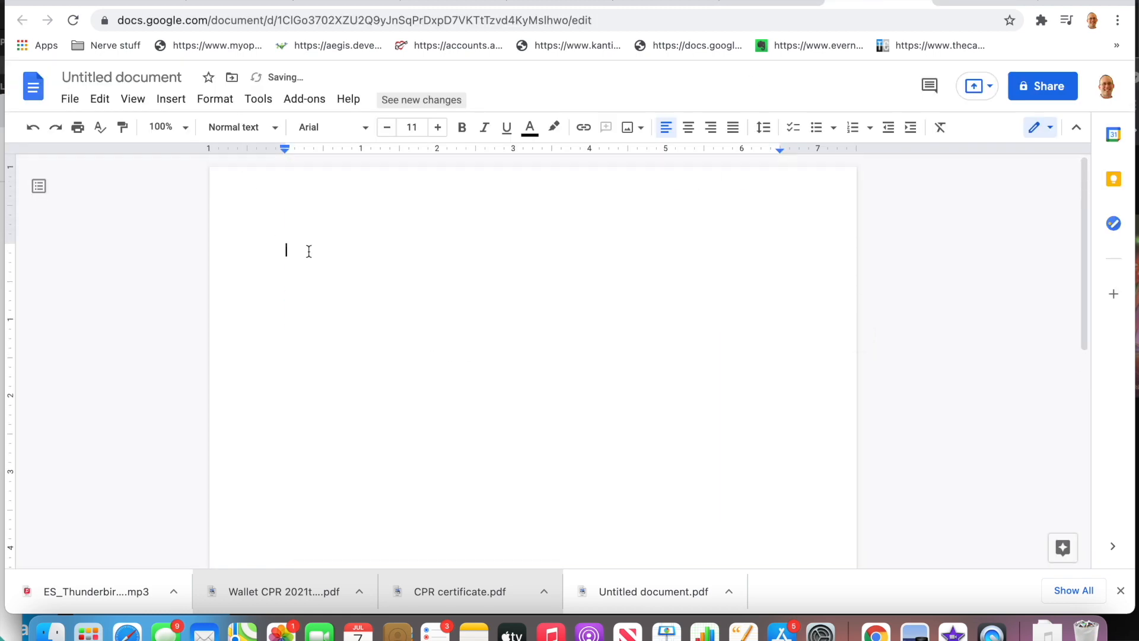
- Trigger /lsassess in the doc and keep female as the patient's sex
type("/ls")
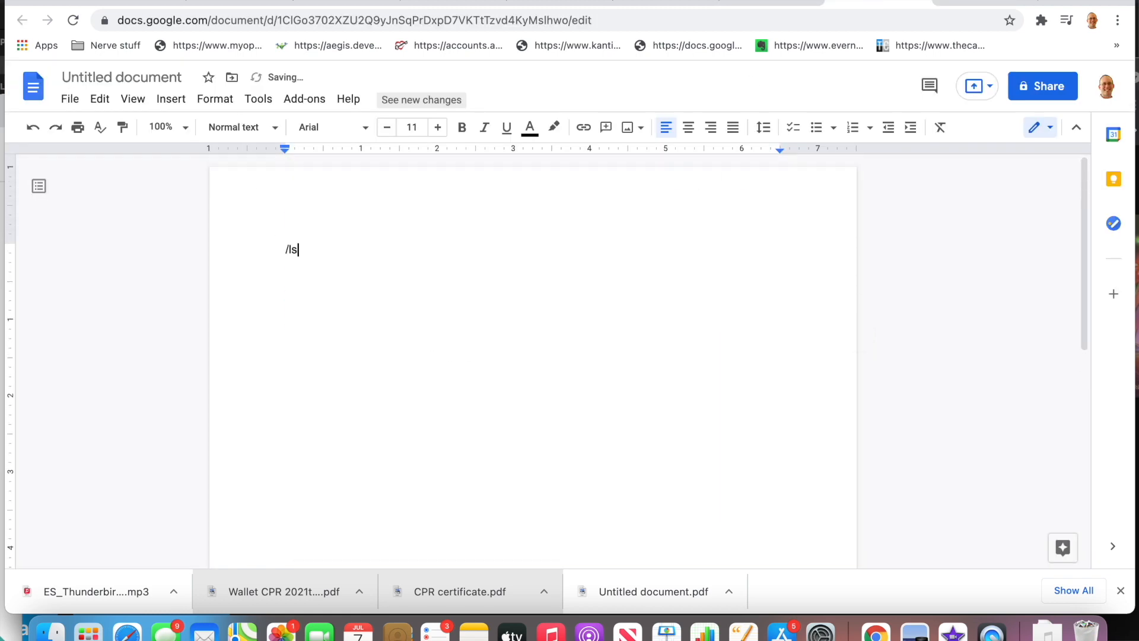
type("assess")
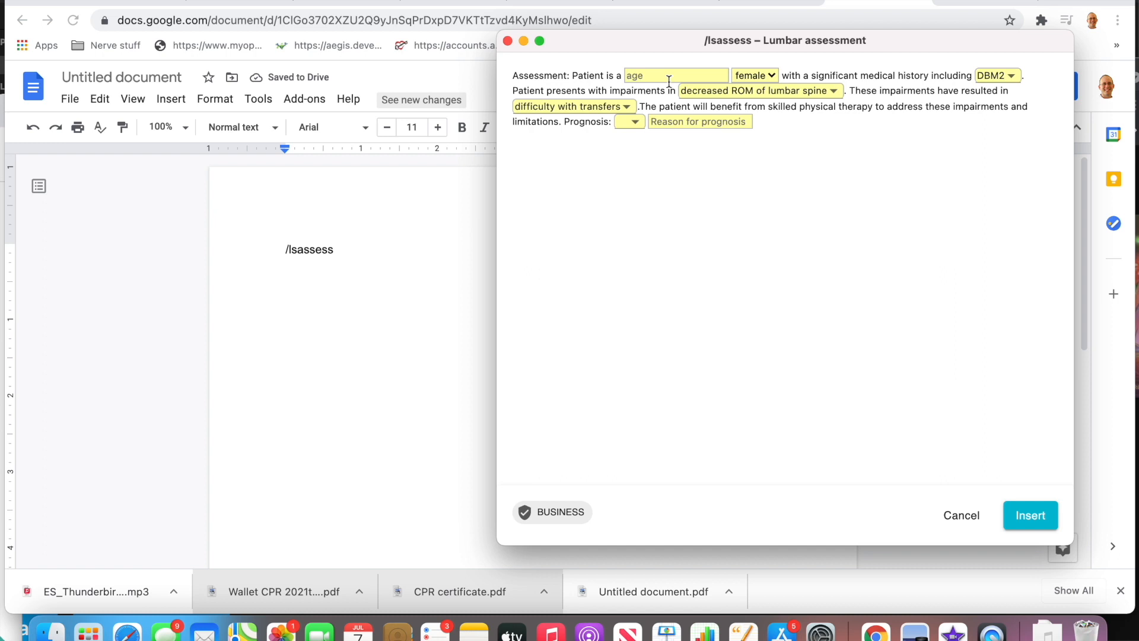
left_click(755, 76)
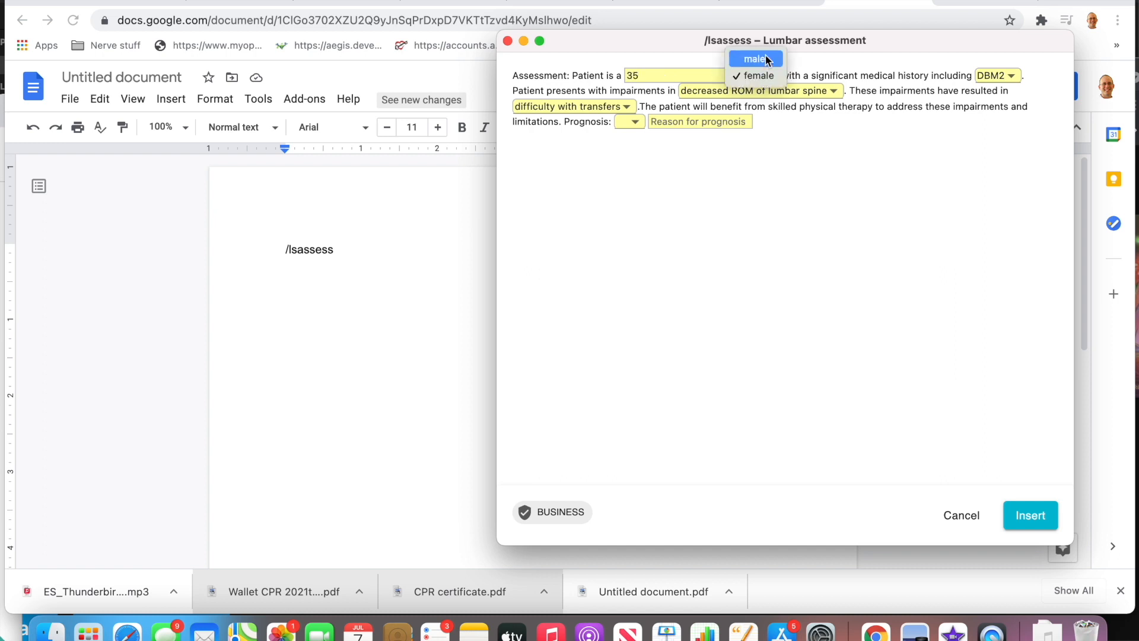
left_click(1001, 76)
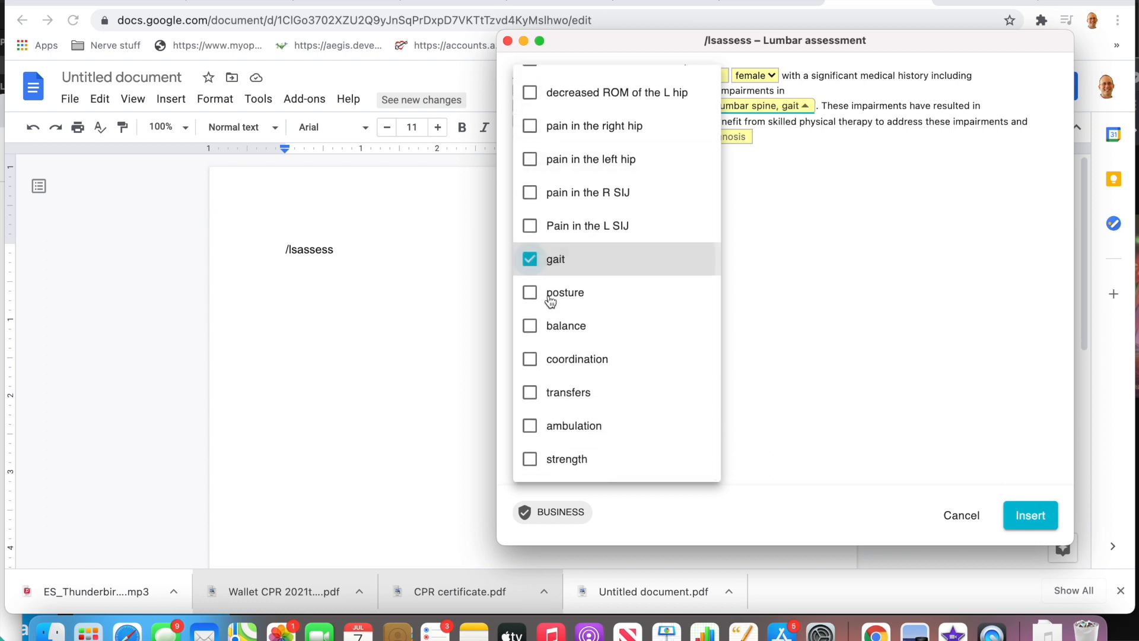
mouse_move(529, 423)
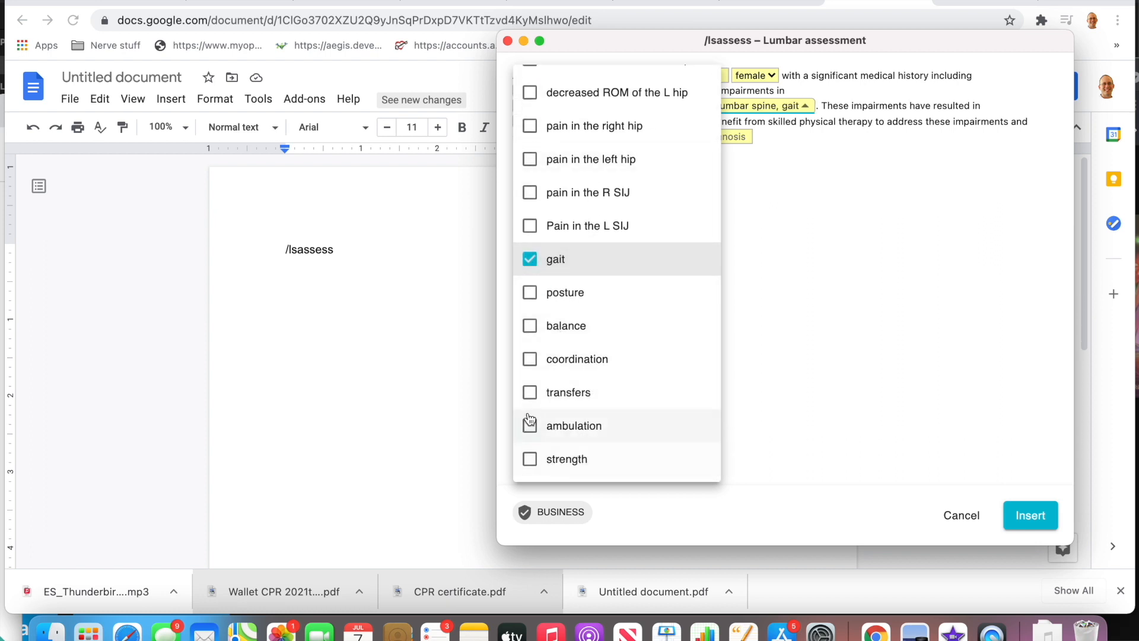
- Add transfers and reduced ADL participation to impairments and set prognosis to Good
left_click(529, 392)
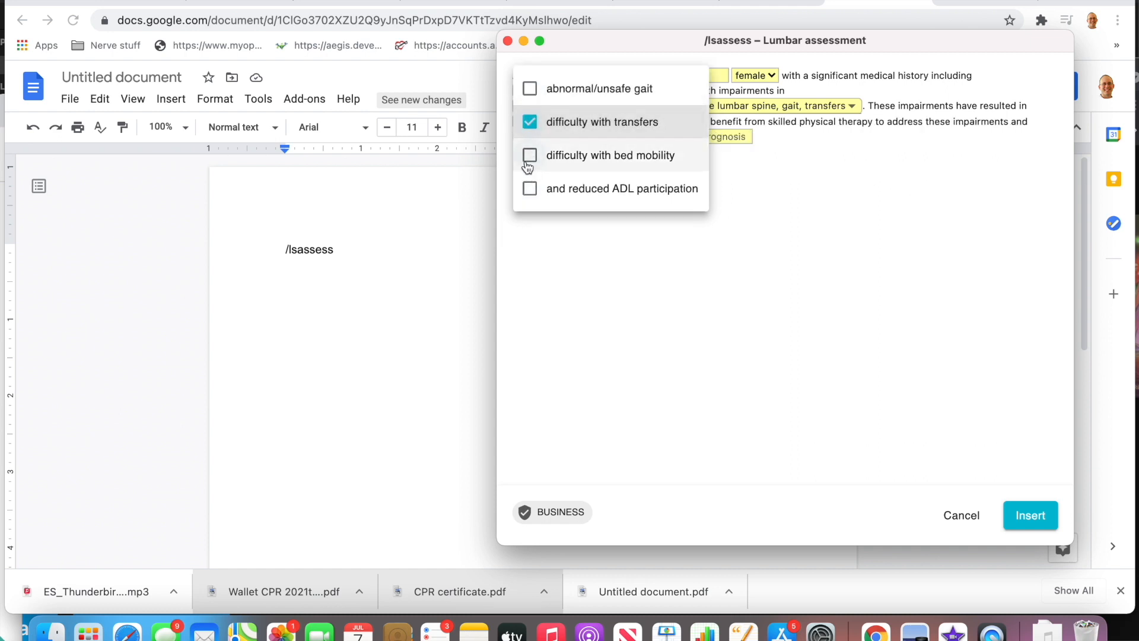
left_click(529, 187)
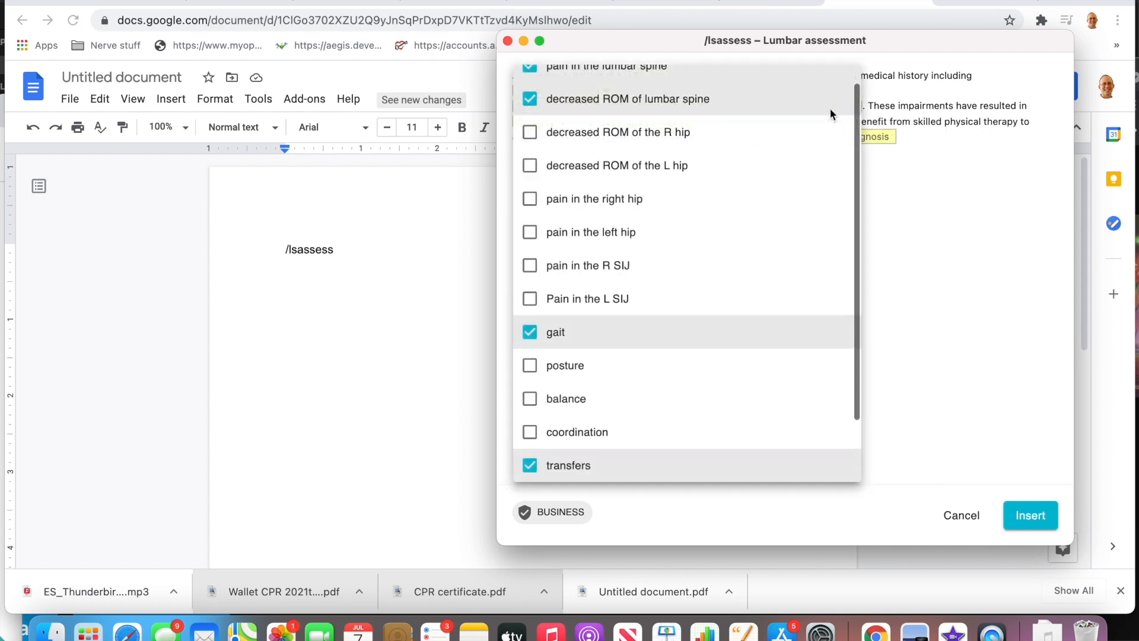
left_click(530, 466)
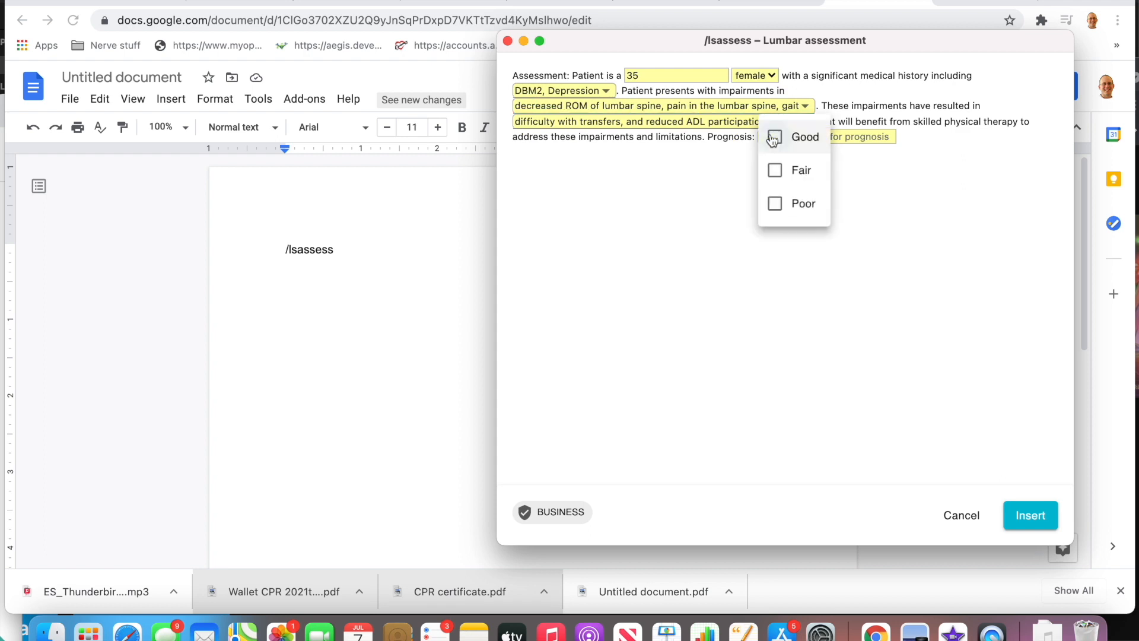
left_click(805, 138)
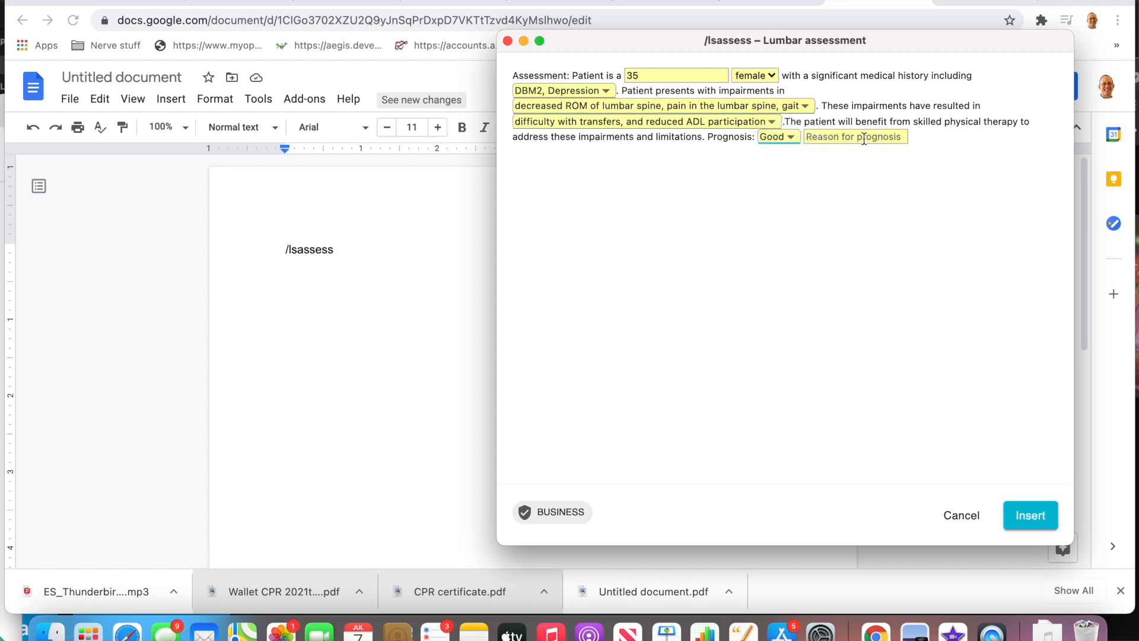
- Enter the reason 'Pt is motivated to return to PLOF' and insert the filled form
type("Pt")
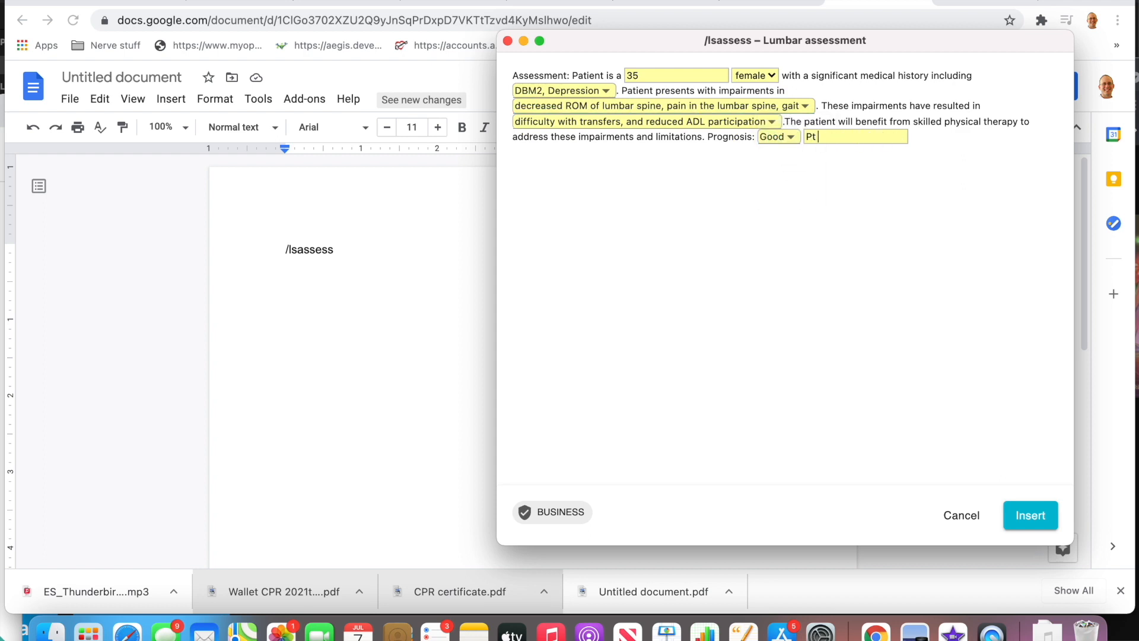
type("is you and m")
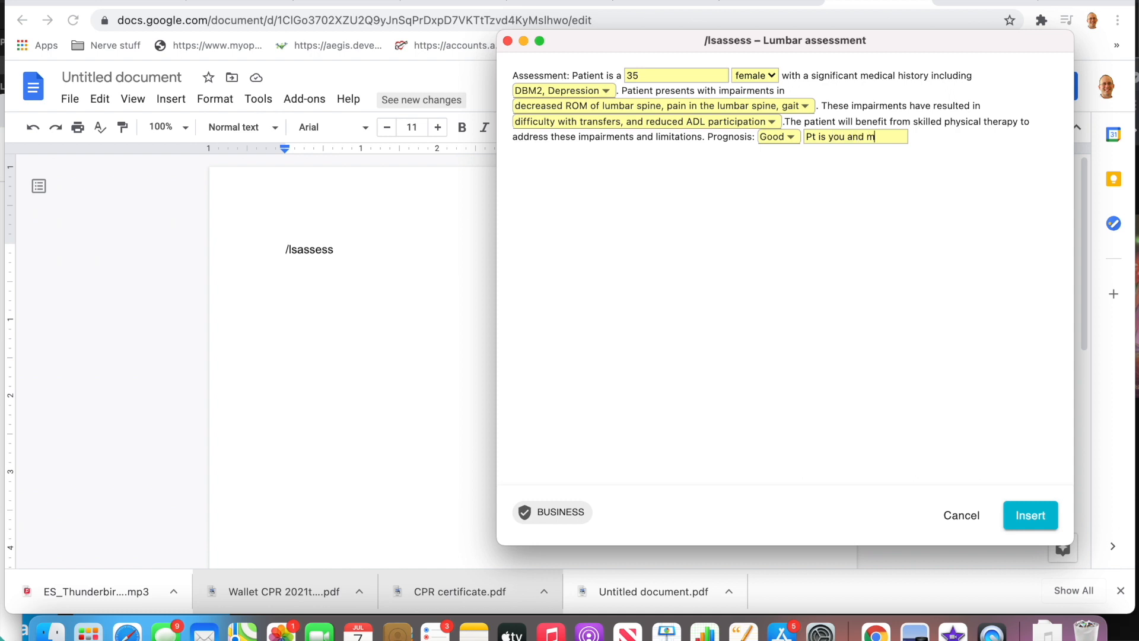
type("otivated")
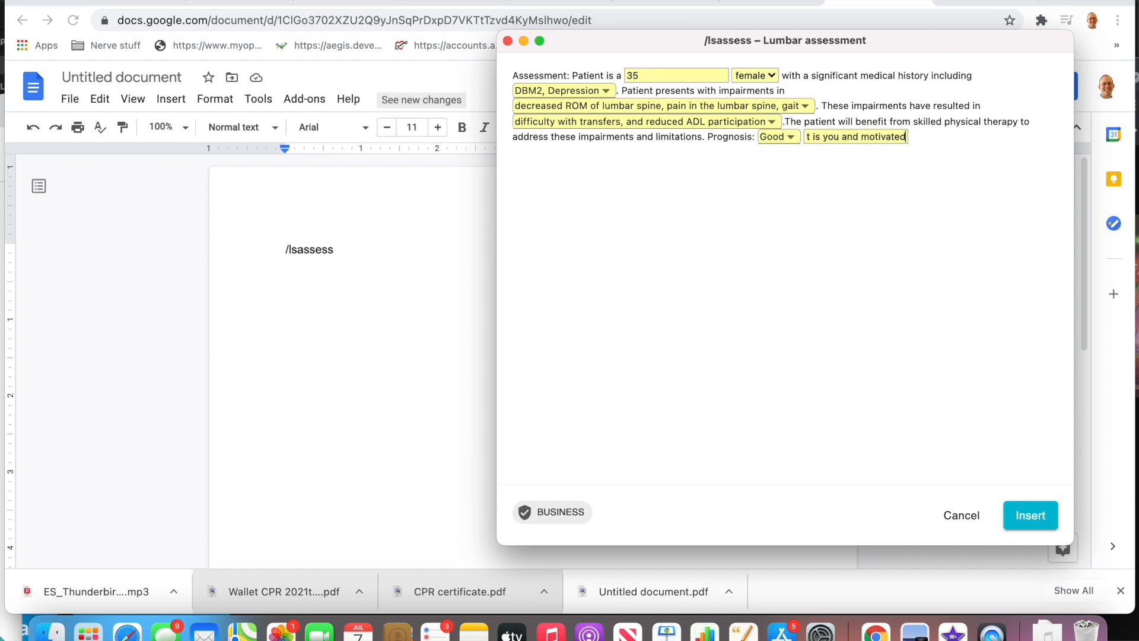
type("motivated to return to")
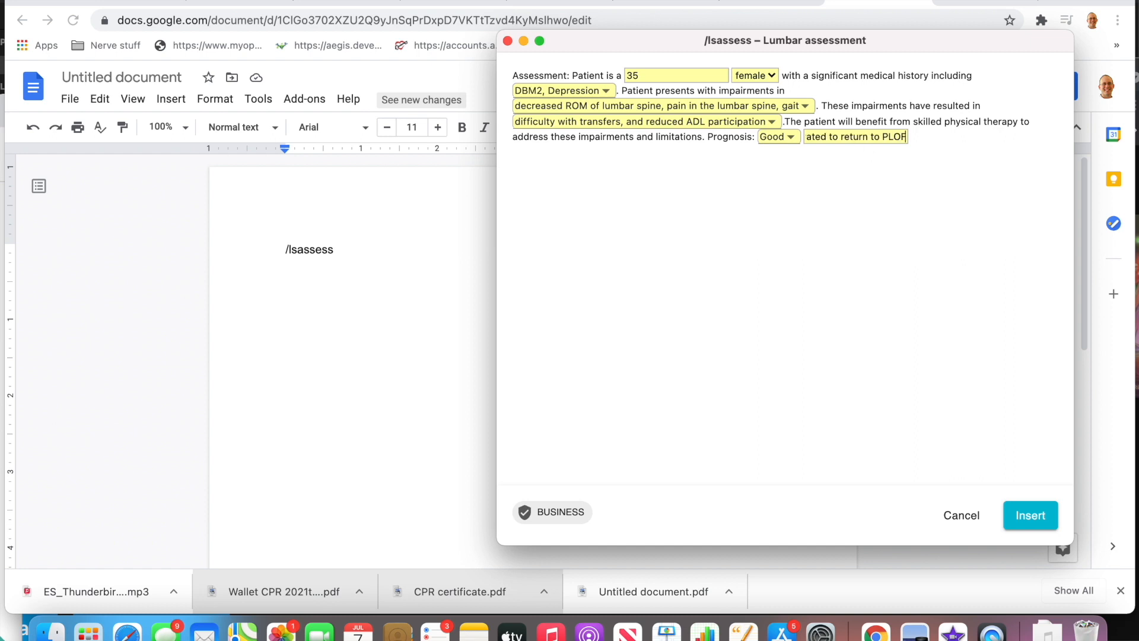
left_click(1030, 515)
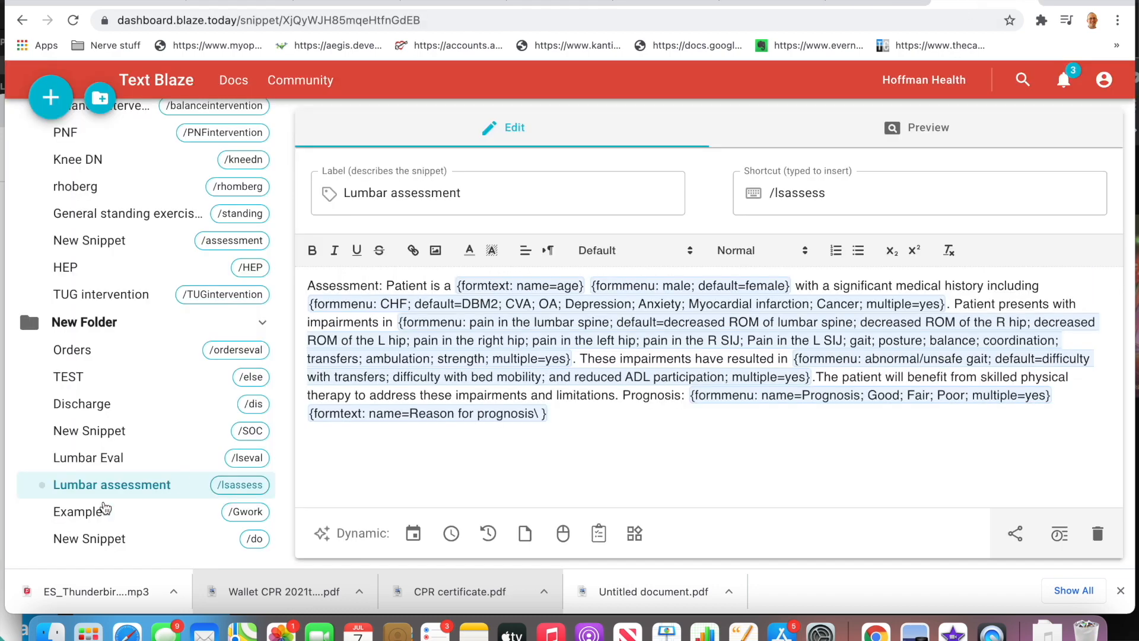
- Open the Example snippet (/Gwork) and begin it with 'Patient reports hx of'
left_click(78, 511)
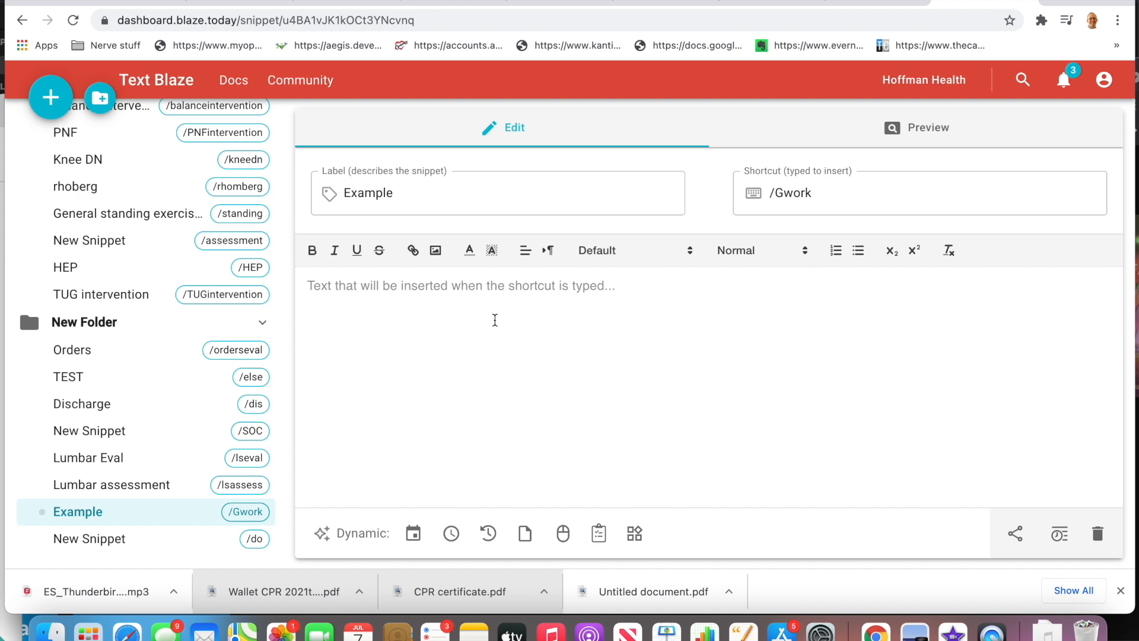
type("Patient")
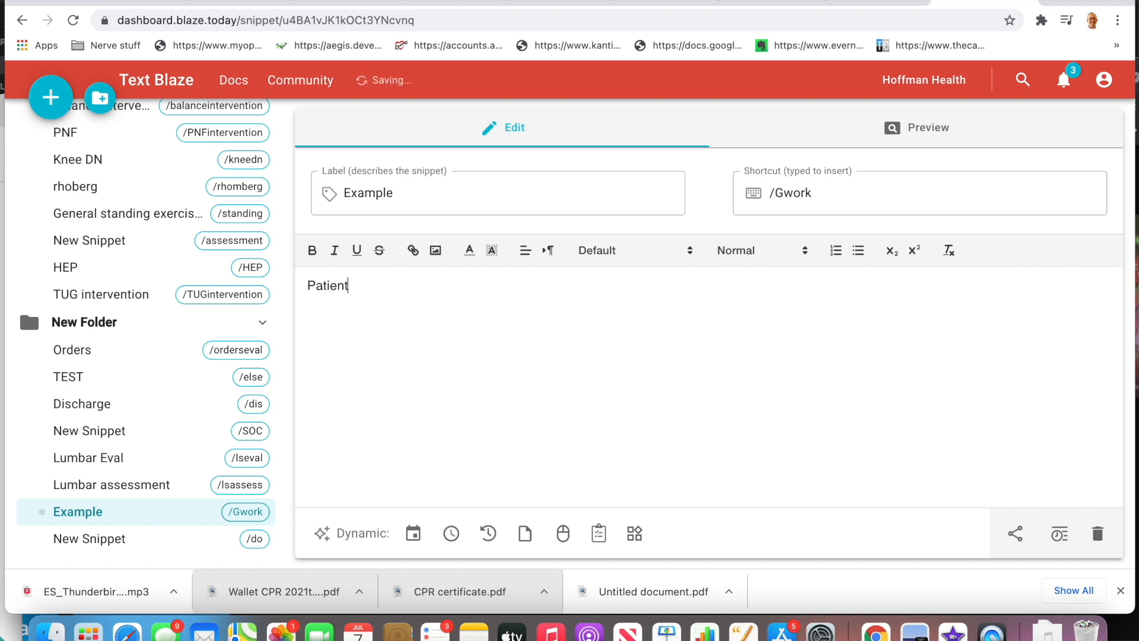
type("reports hx of")
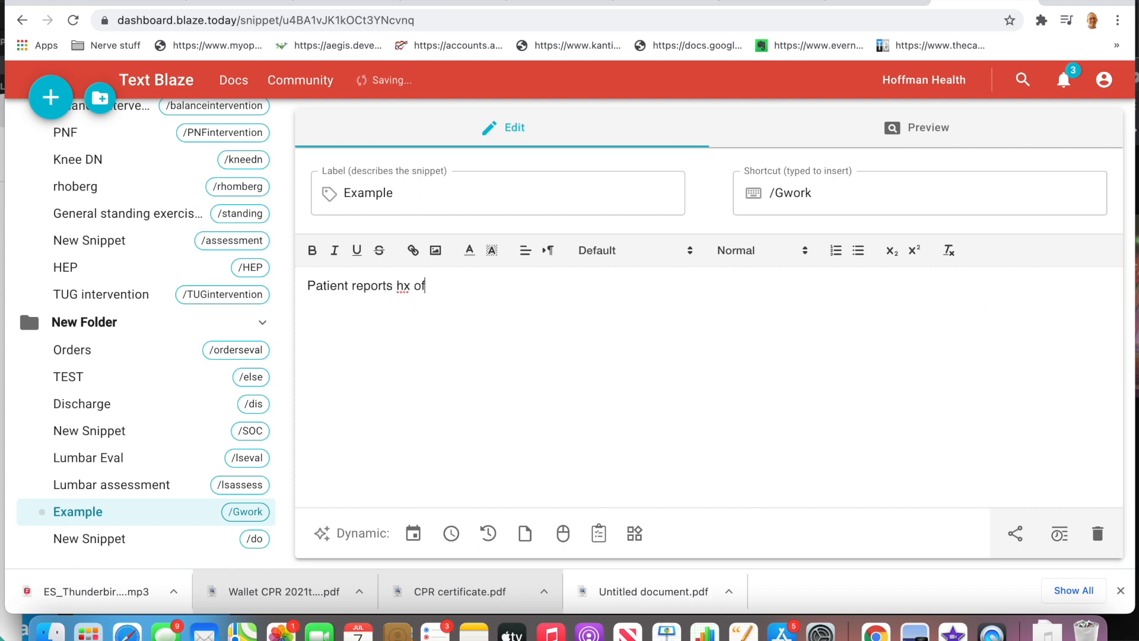
mouse_move(599, 534)
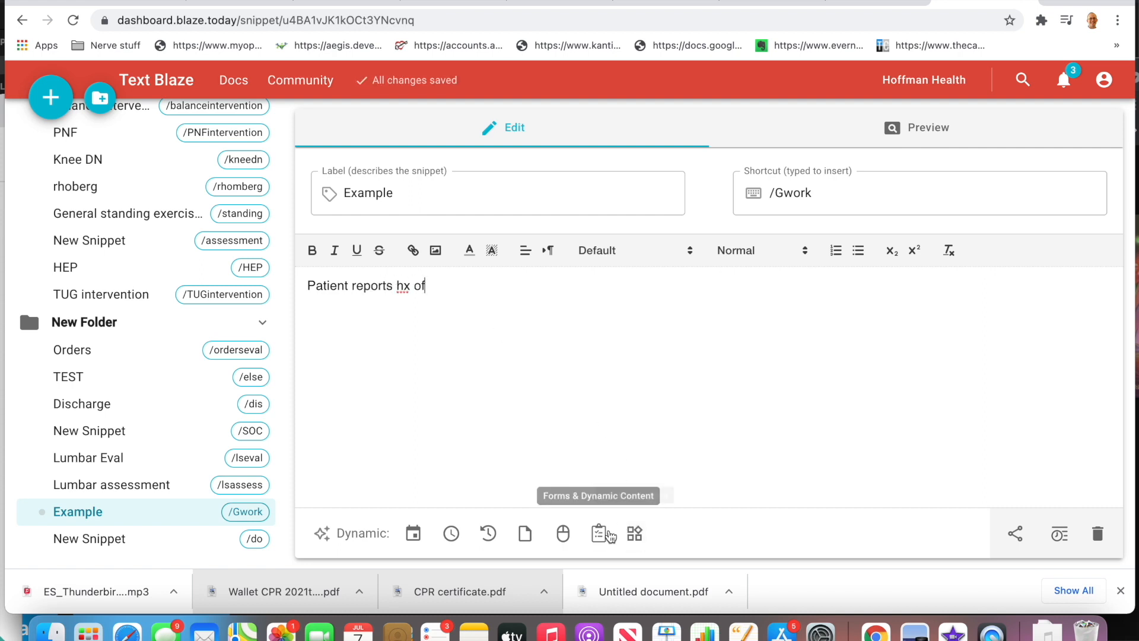
- Start a multi-select dropdown menu field named Health hx
left_click(601, 535)
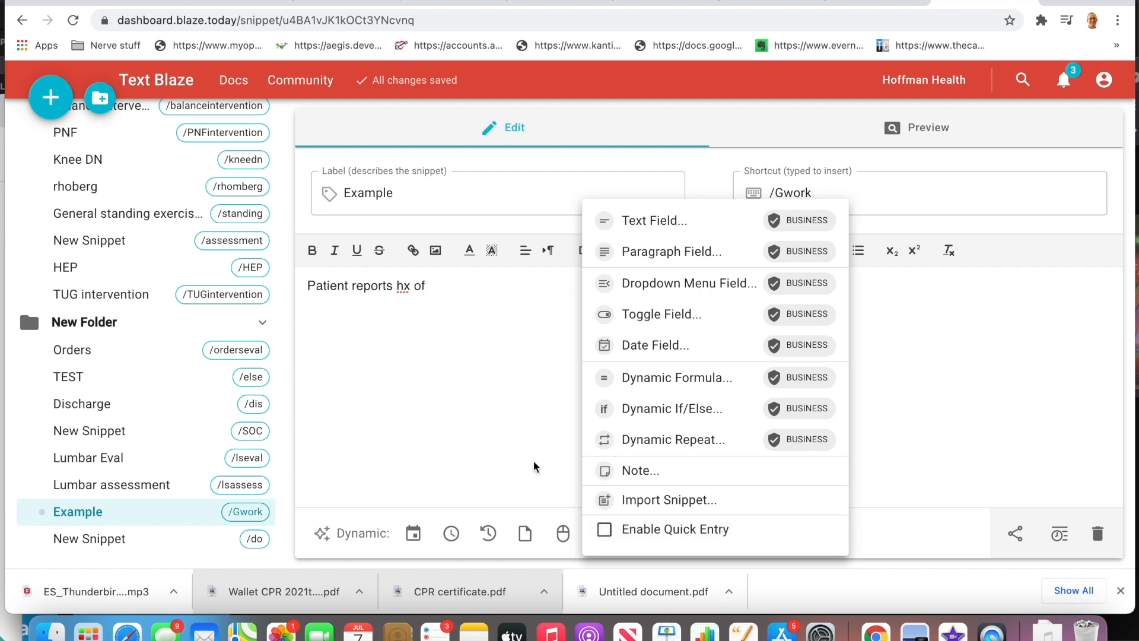
mouse_move(598, 534)
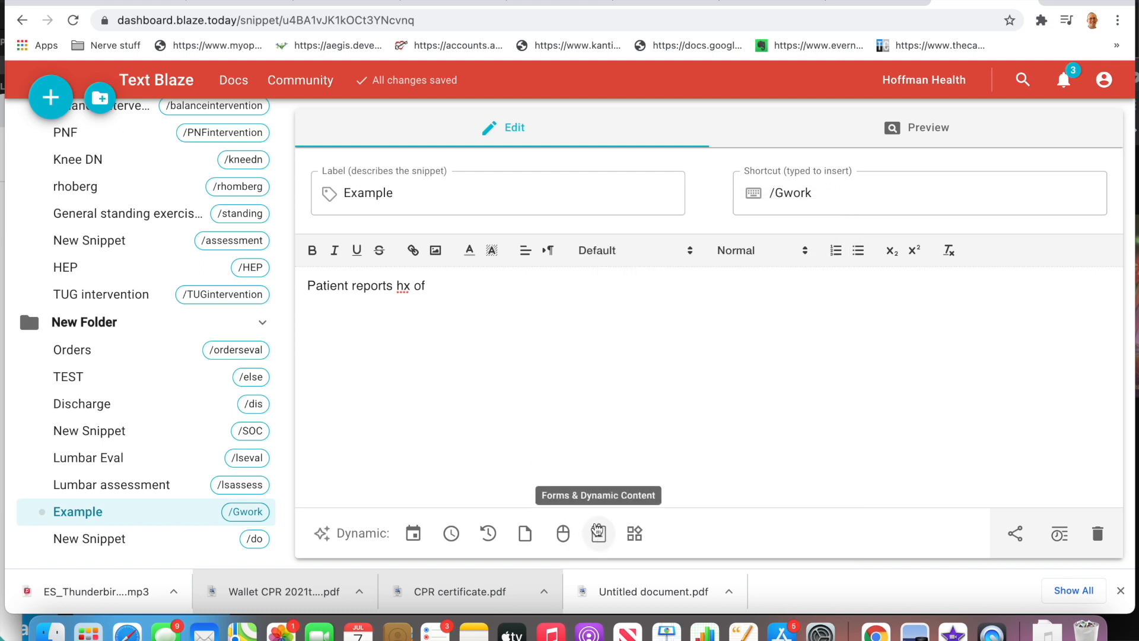
left_click(598, 533)
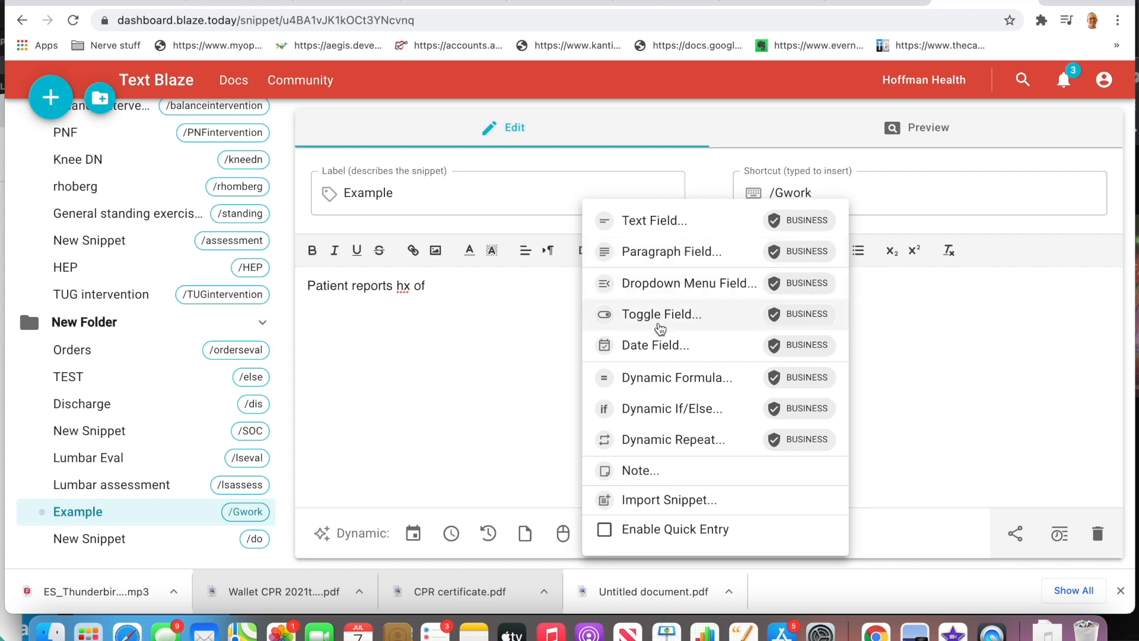
left_click(688, 283)
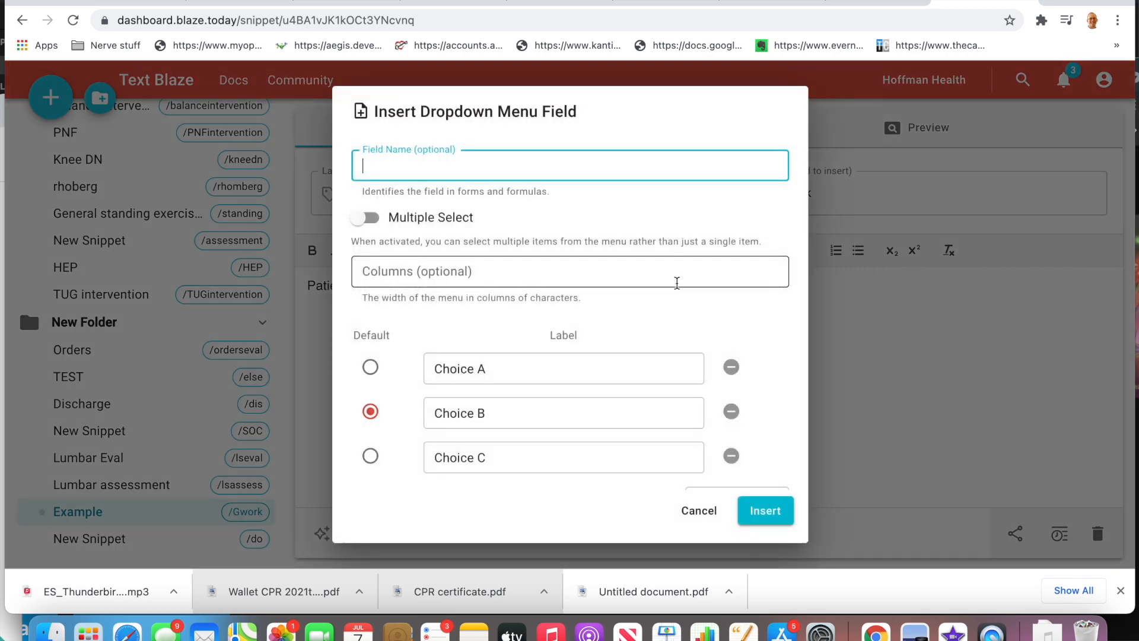
left_click(365, 217)
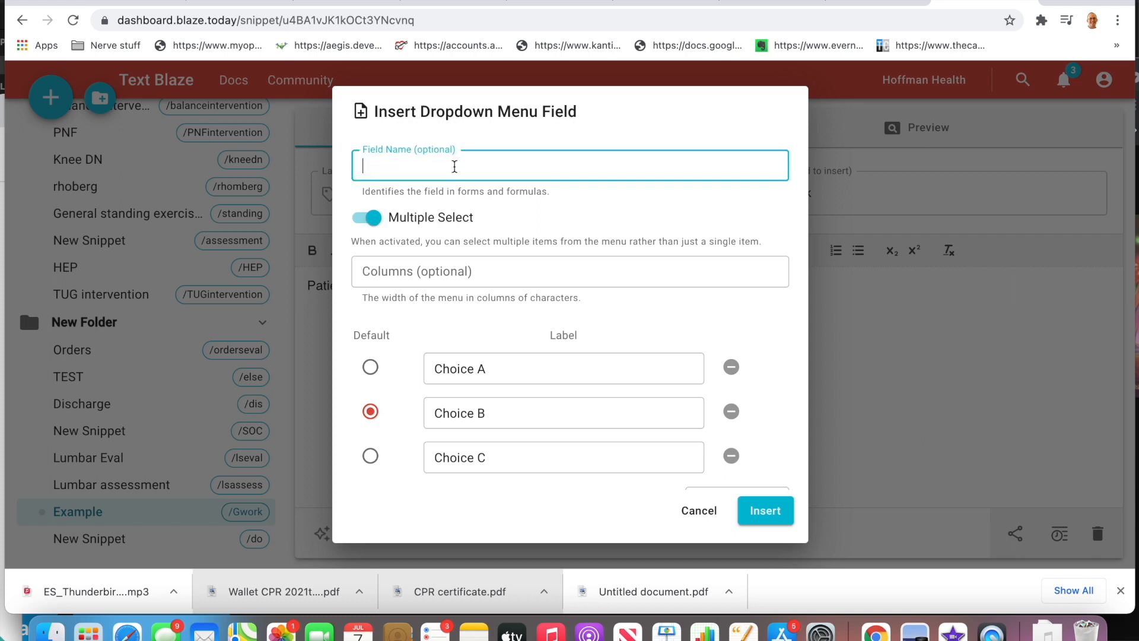
type("Health hx")
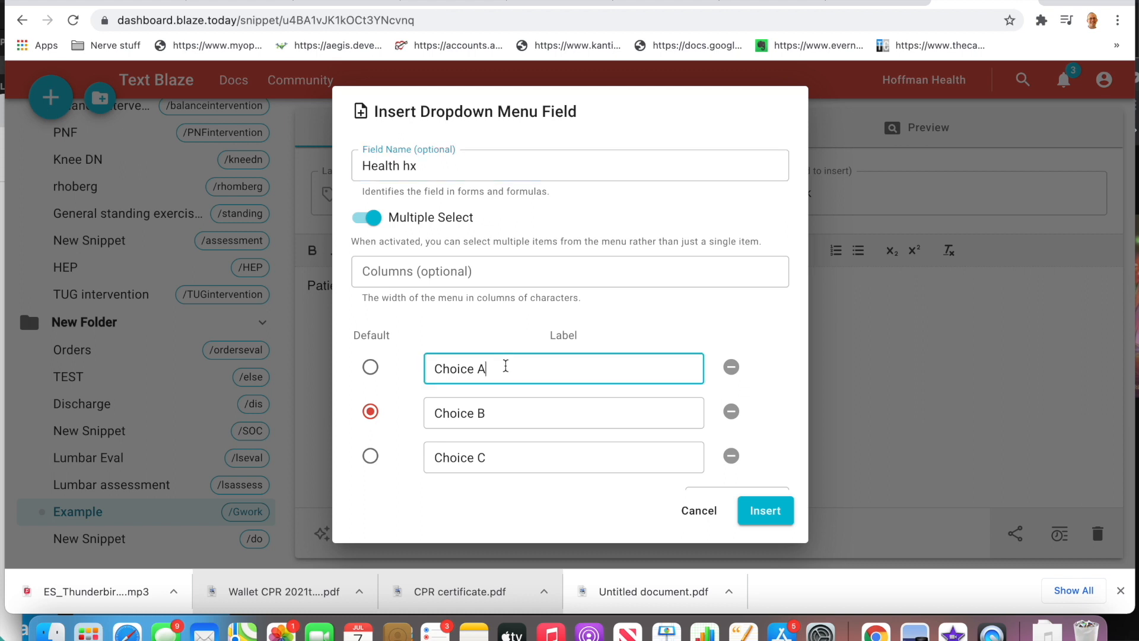
- Give the dropdown choices DBM, CHF (default), CKD and Gout, insert it and preview the snippet
double_click(461, 368)
type("DBM")
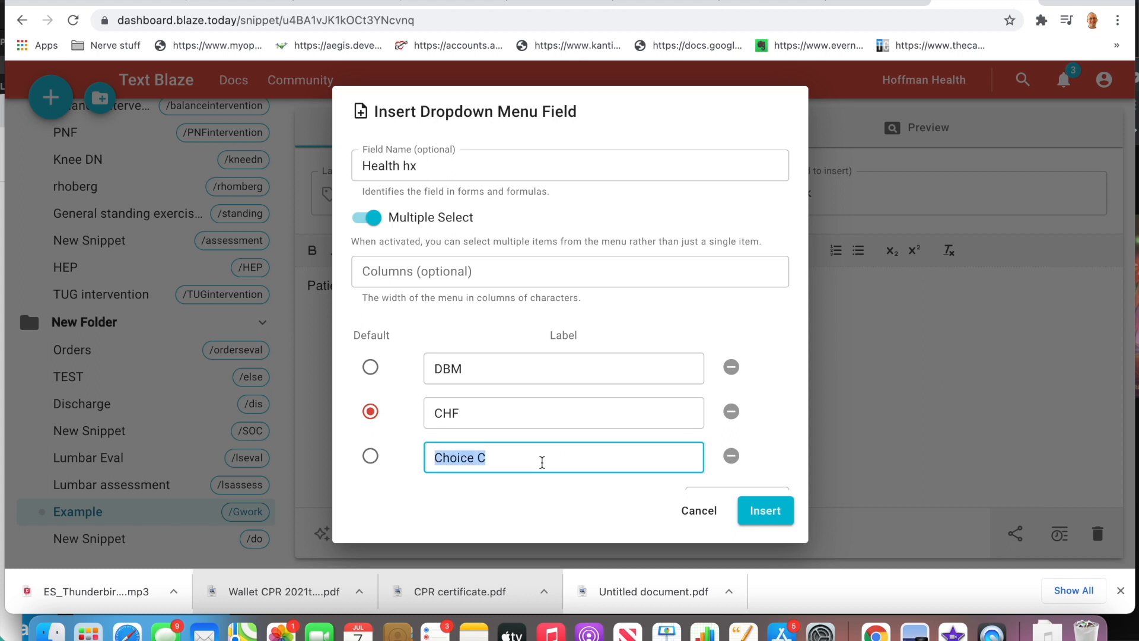
type("CKD")
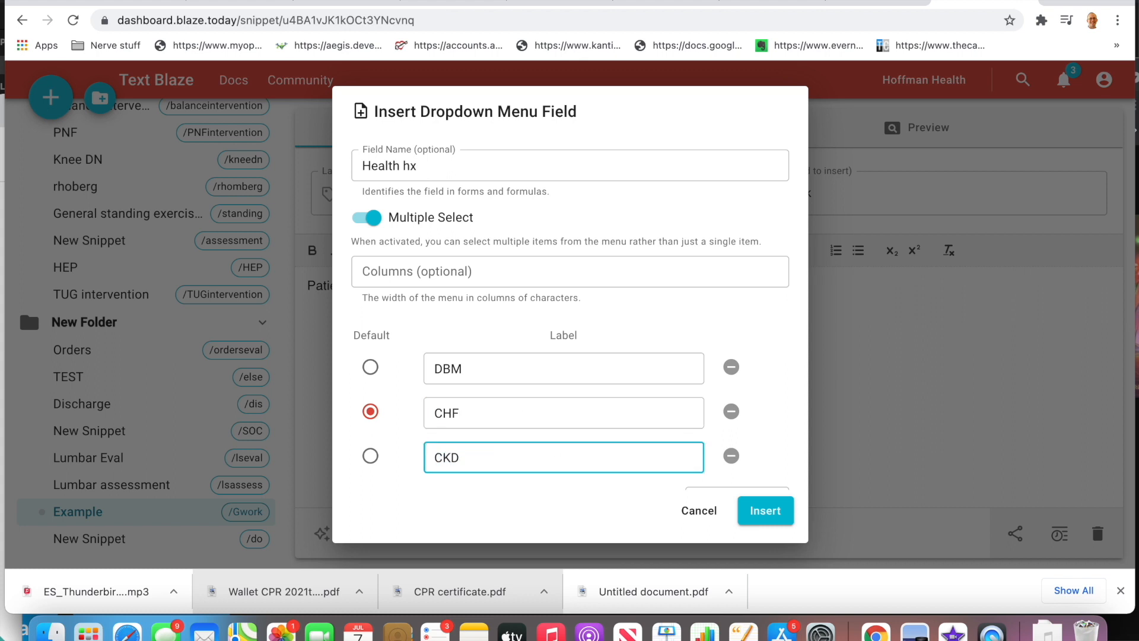
left_click(737, 463)
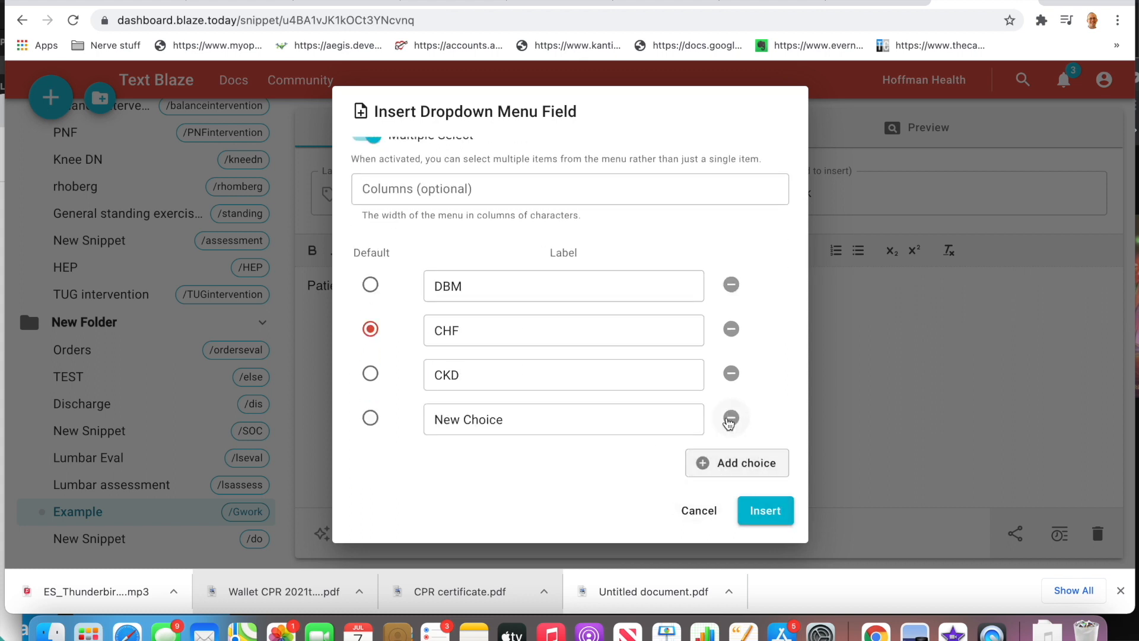
left_click(563, 420)
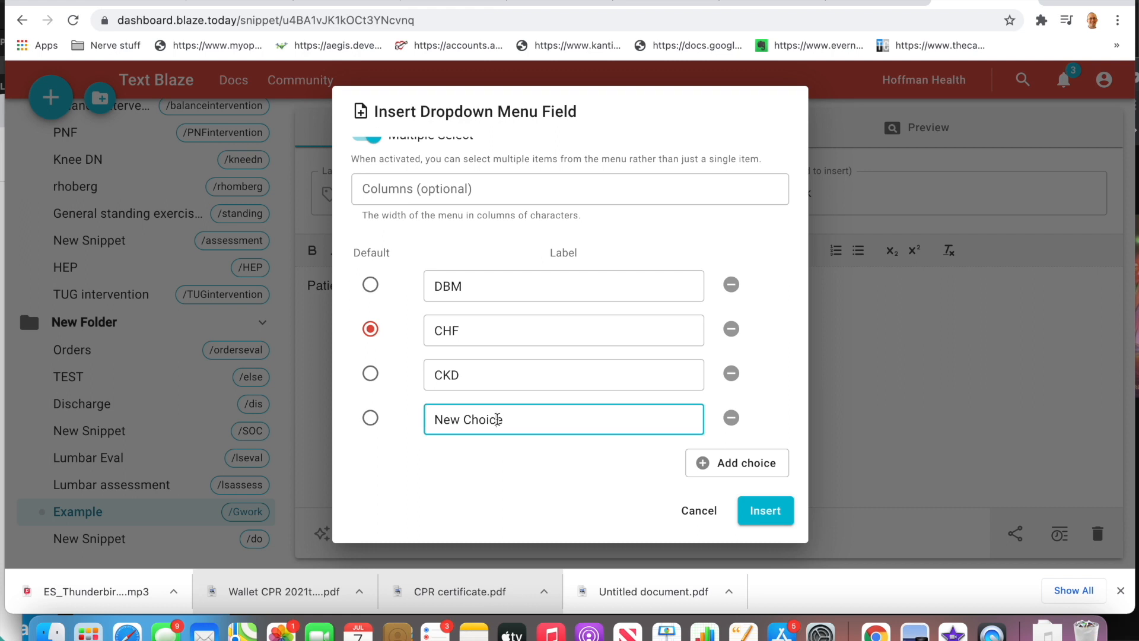
double_click(446, 420)
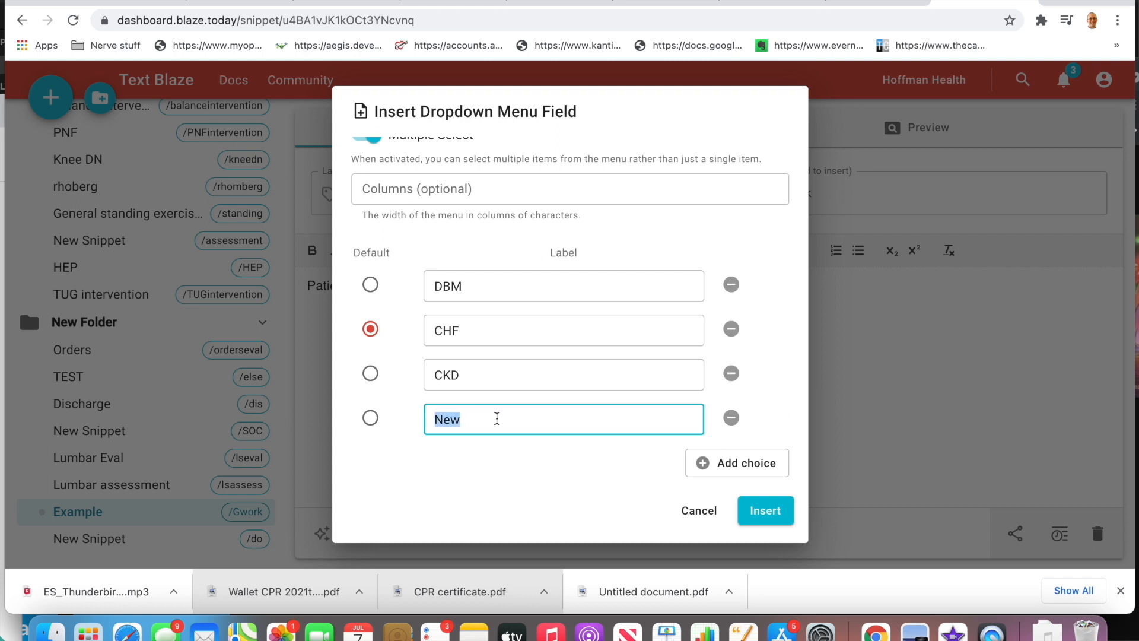
type("Gout")
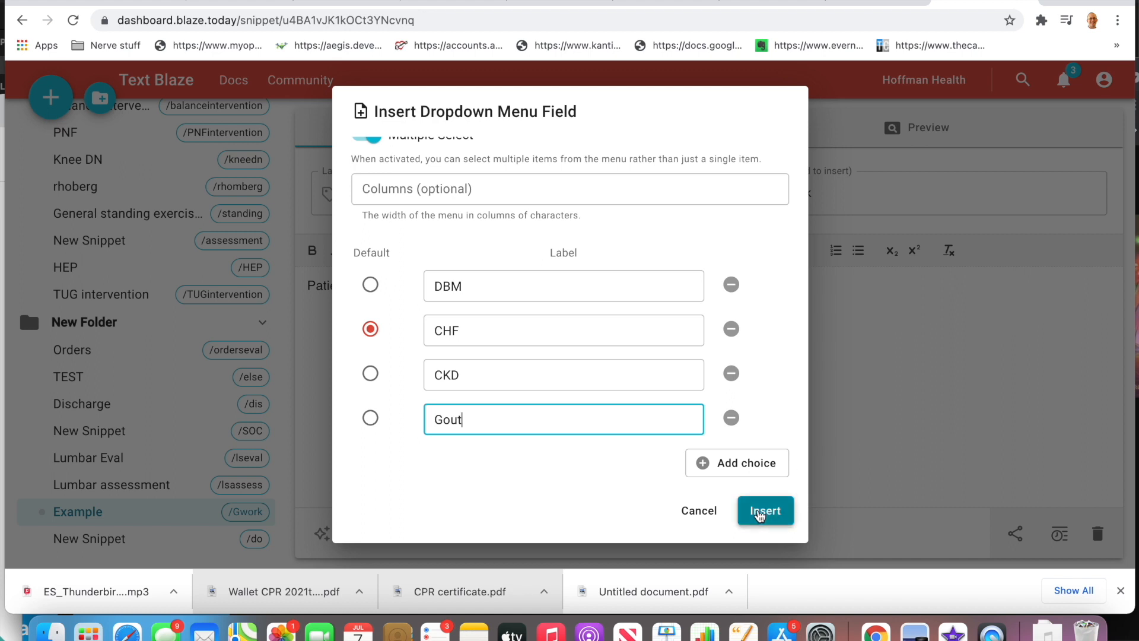
left_click(765, 511)
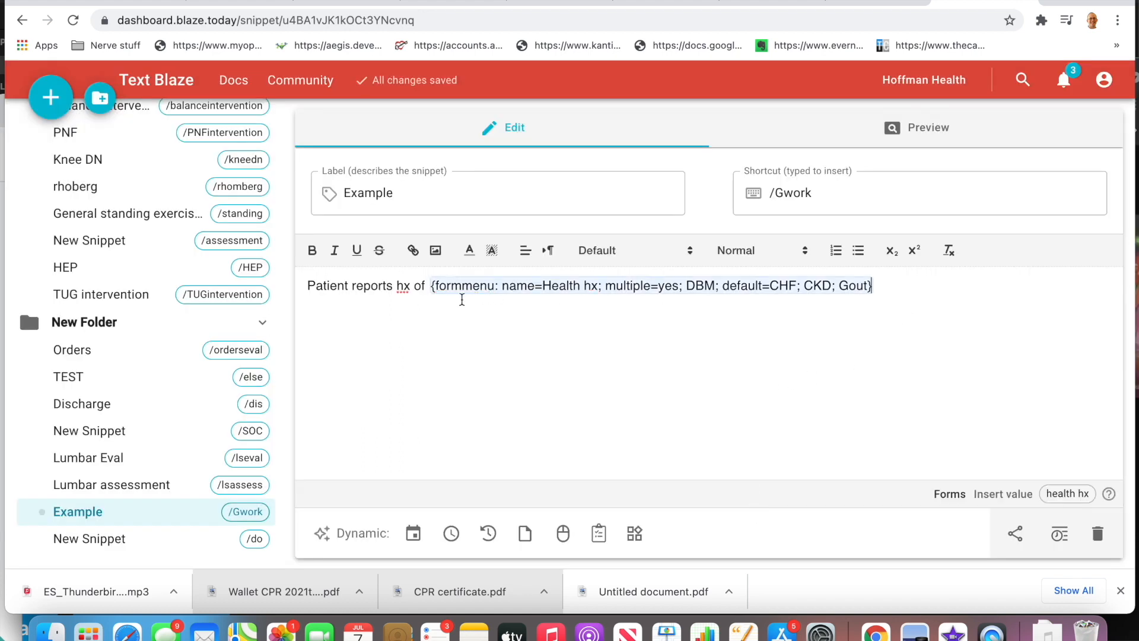
mouse_move(788, 299)
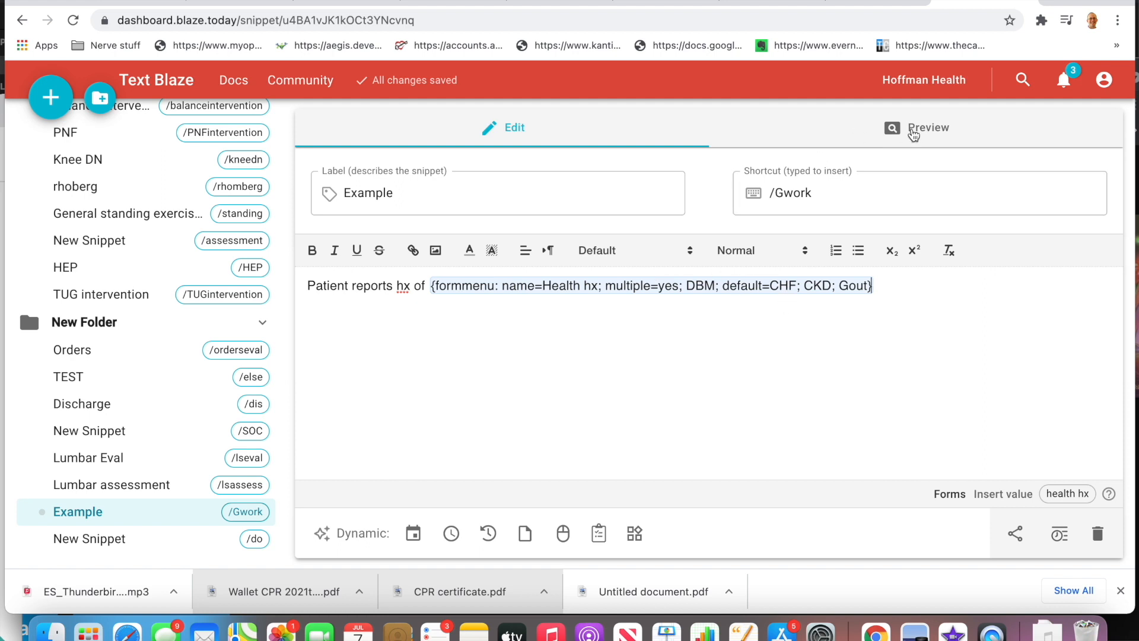
left_click(928, 128)
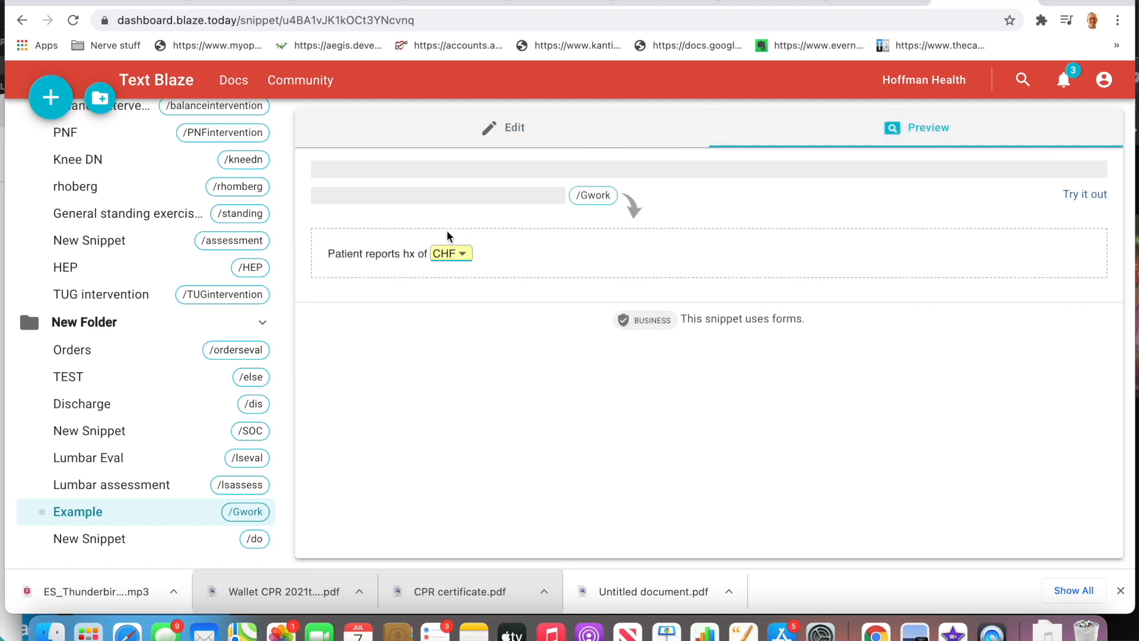
- Expand the CHF dropdown in the preview to check its choices, then return to Edit
left_click(451, 252)
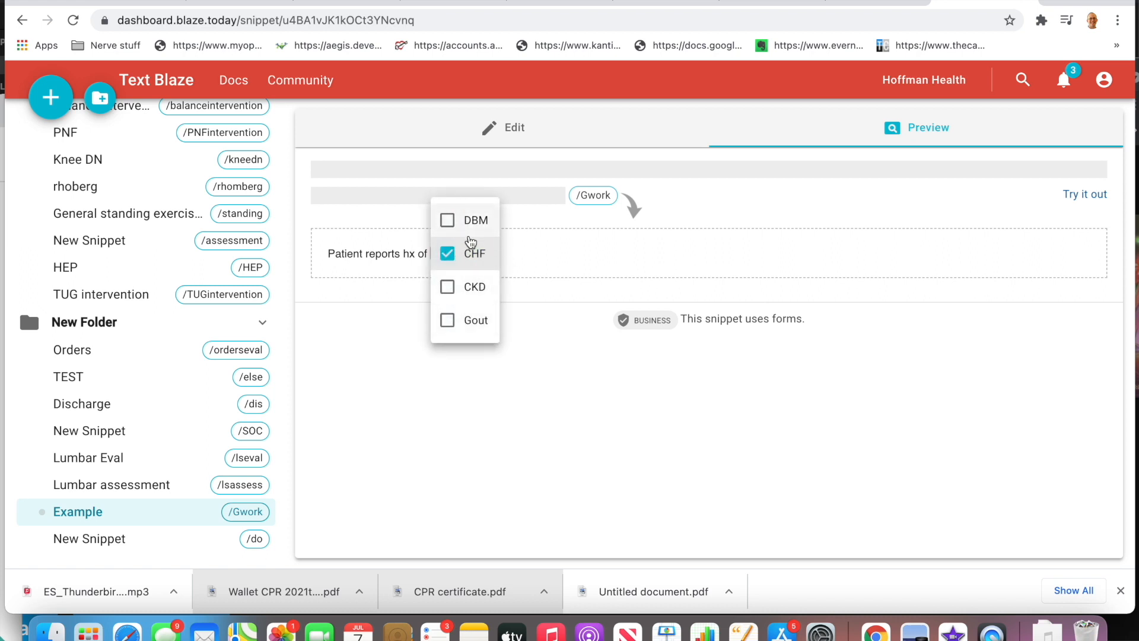
left_click(447, 253)
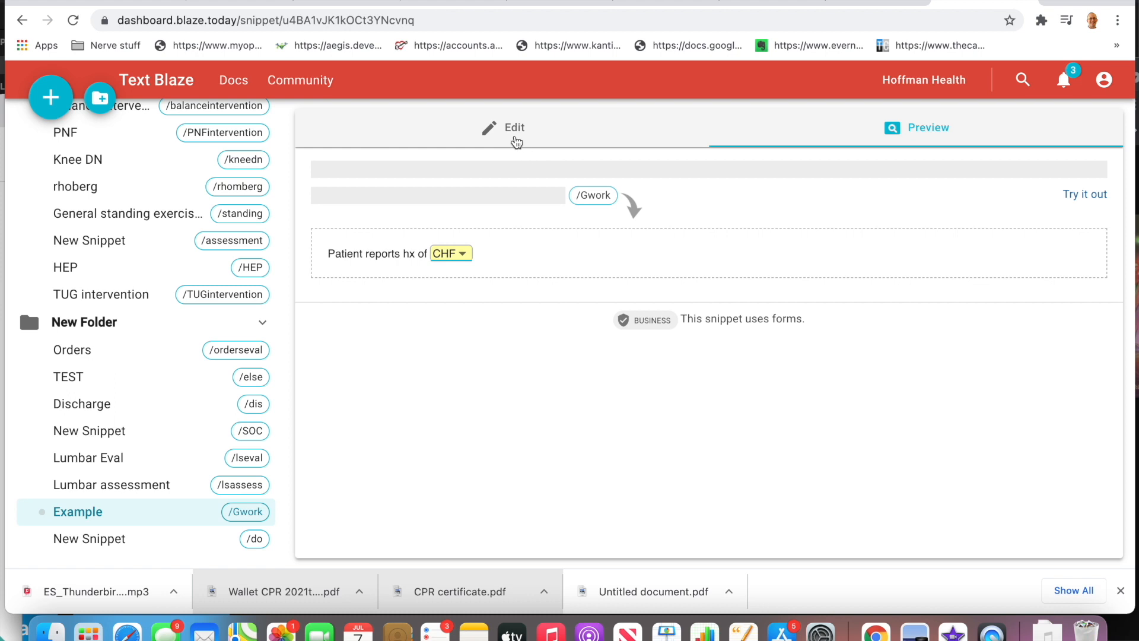
left_click(515, 127)
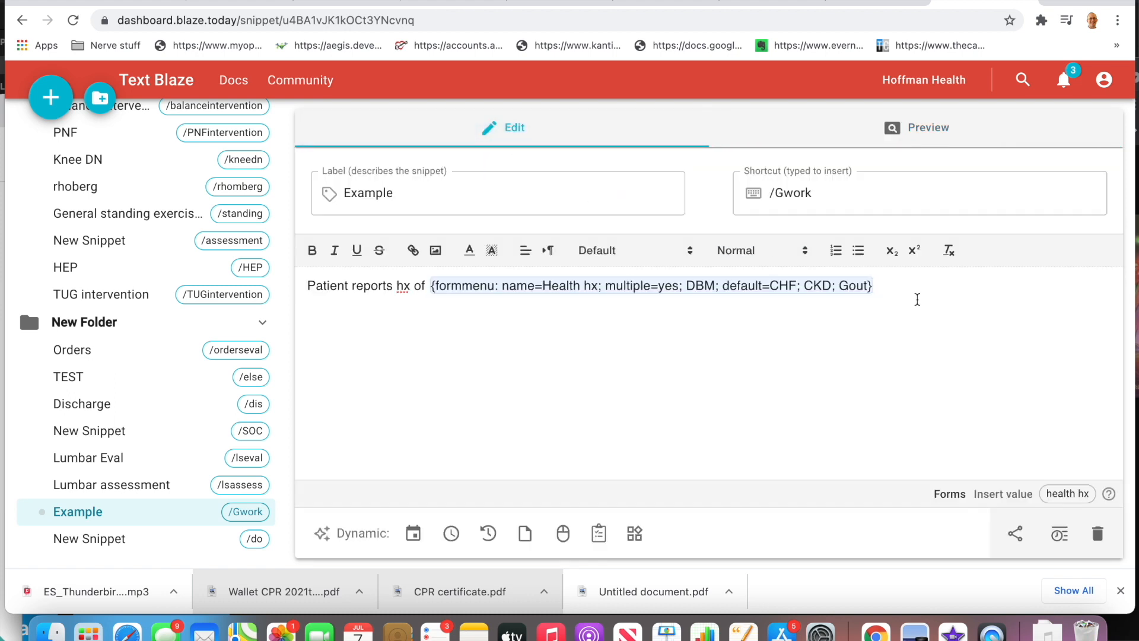
- Continue the snippet after the dropdown with '. Pt reports hx of following sx:'
type(".")
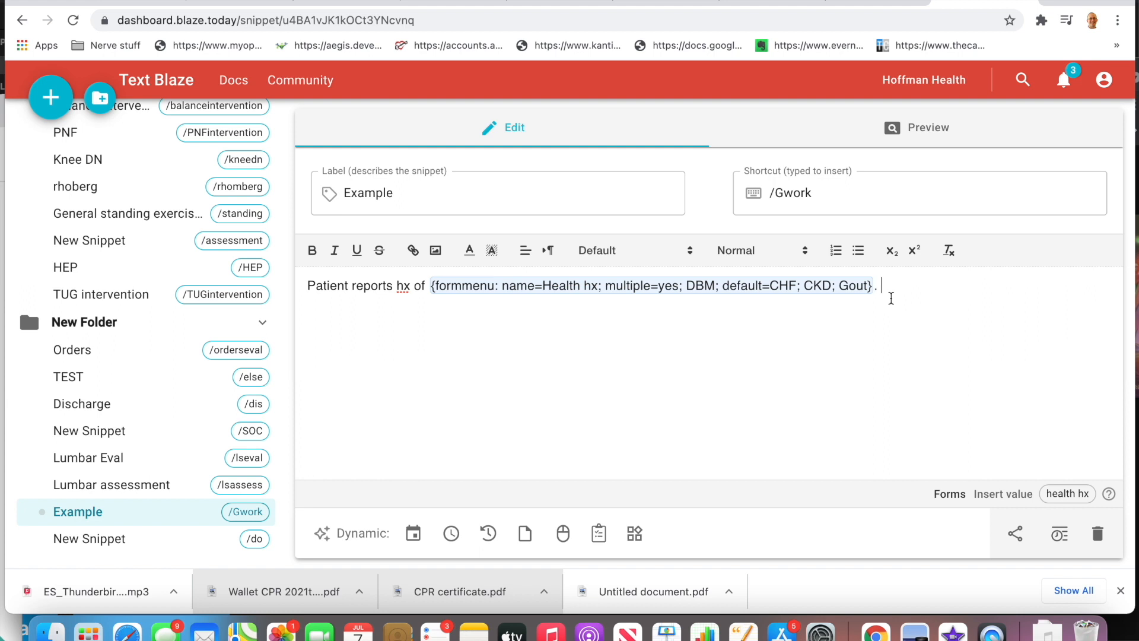
type("Pt re")
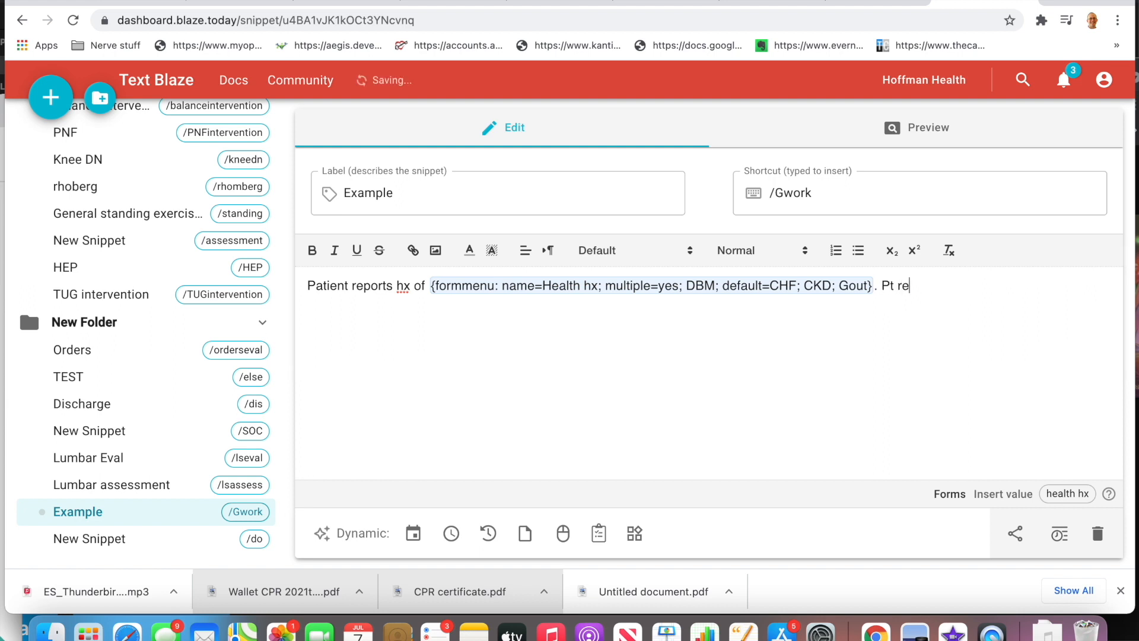
type("ports hx of")
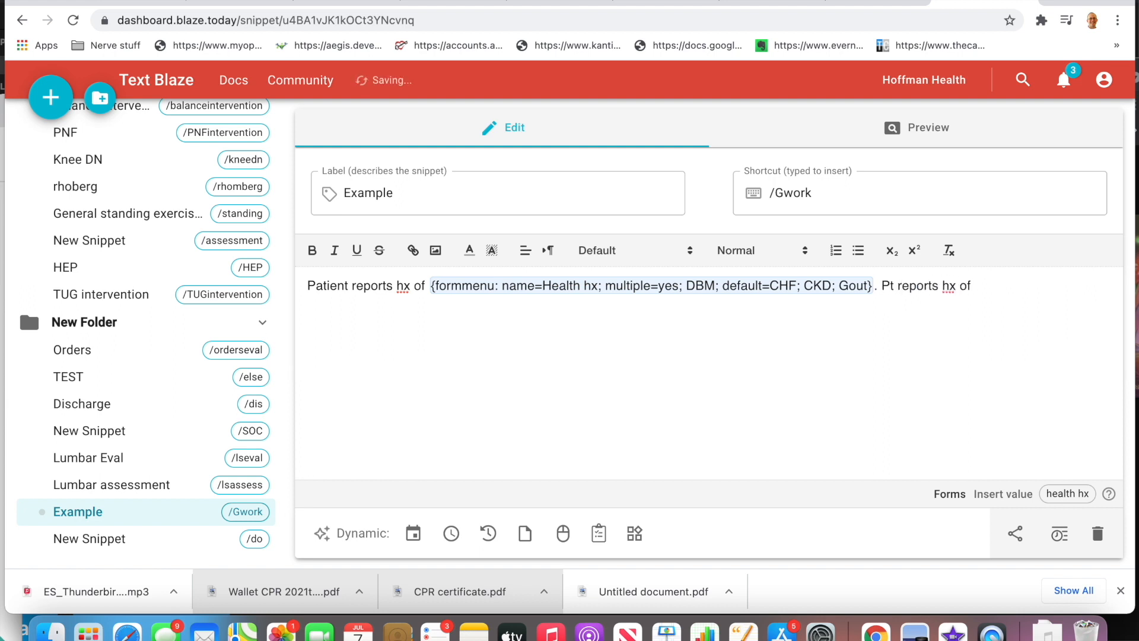
type("surgery")
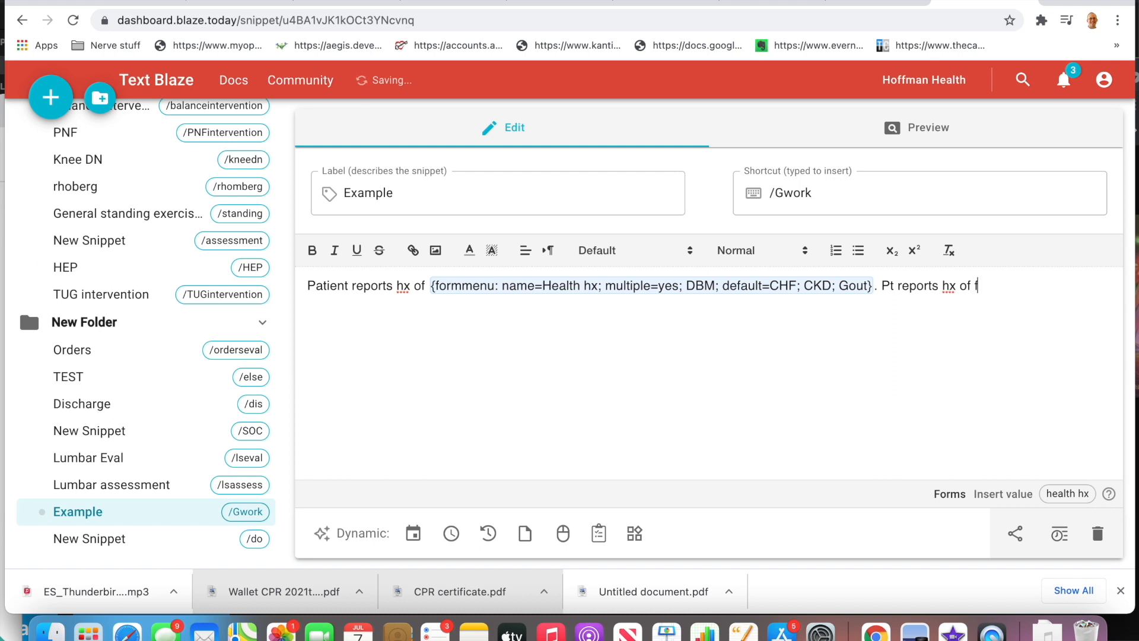
type("ollowing sx")
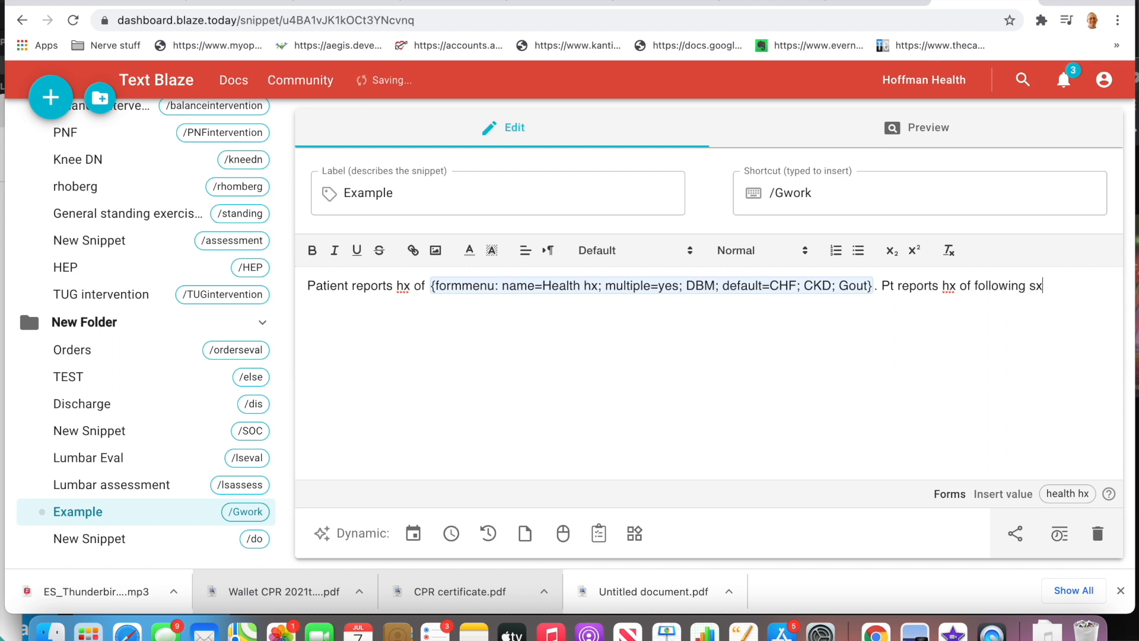
type(":")
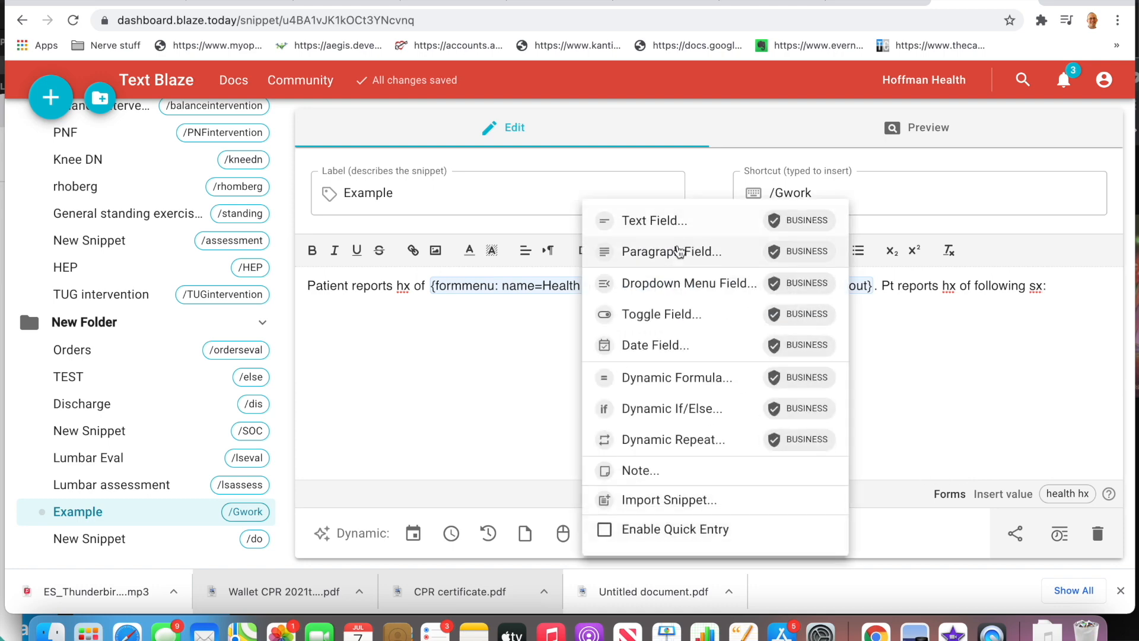
- Insert a text field named 'Surgery type' after 'sx:', followed by the word 'on'
left_click(655, 220)
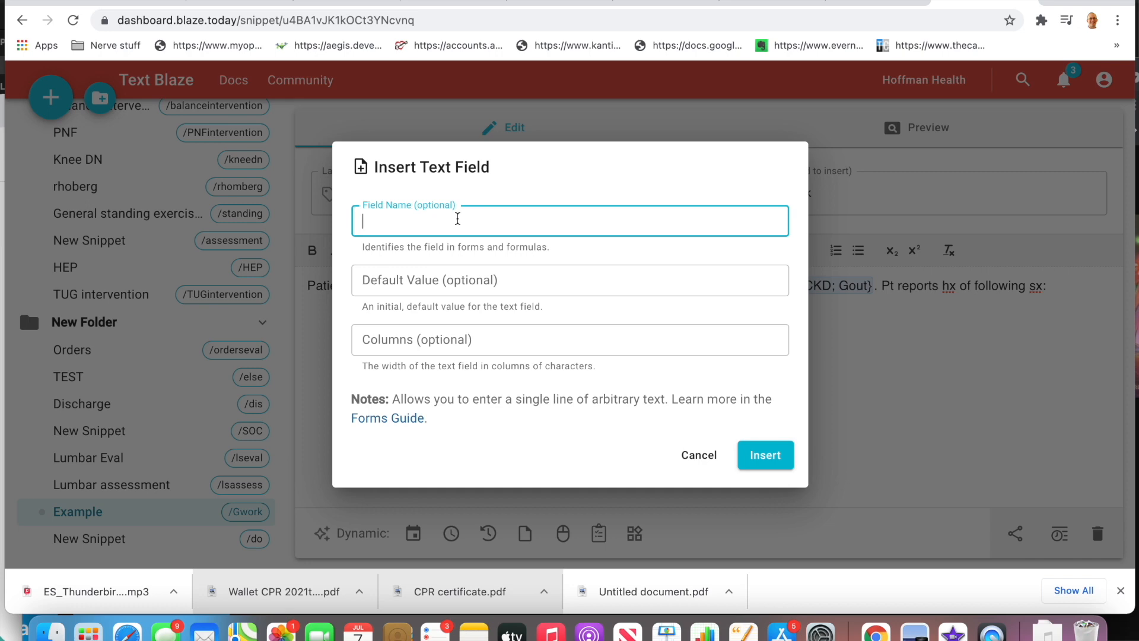
type("Surgery typ")
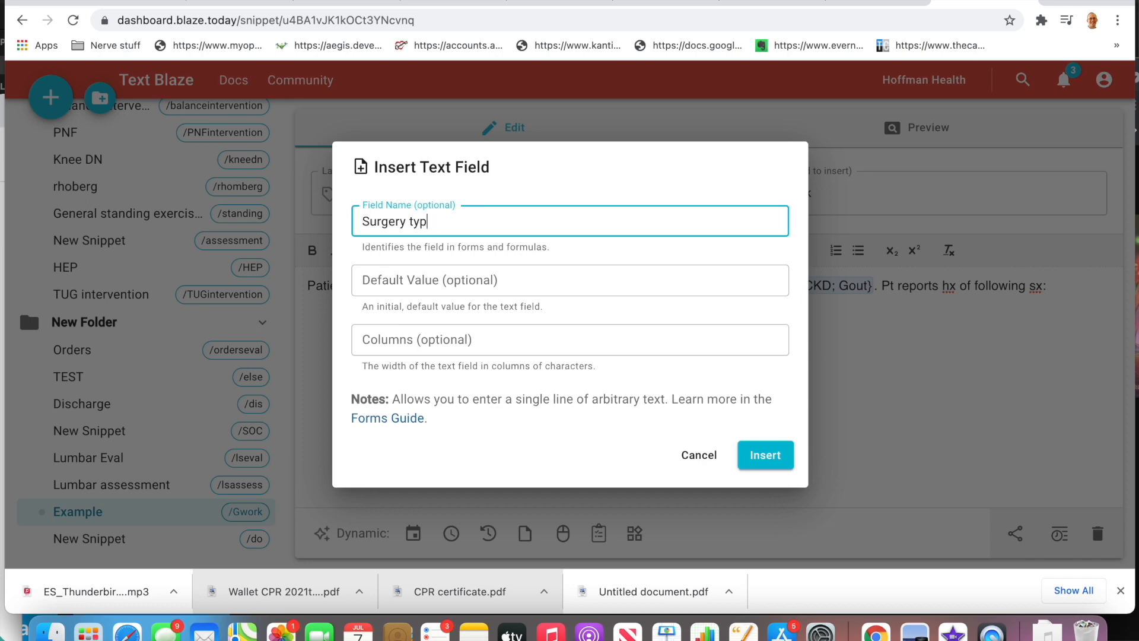
left_click(766, 456)
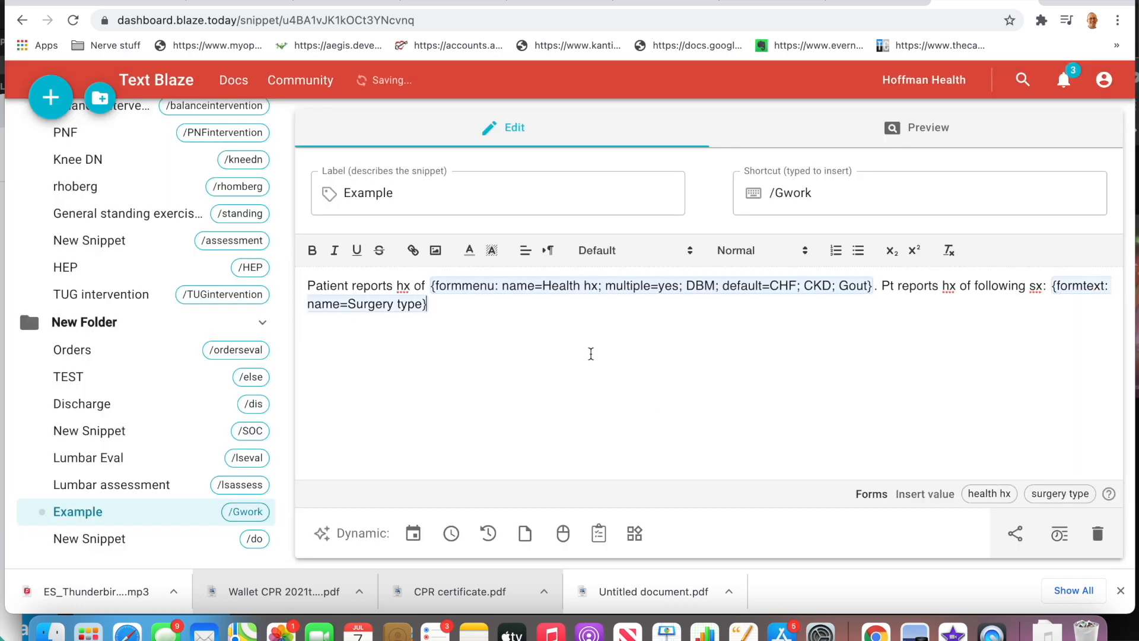
mouse_move(624, 562)
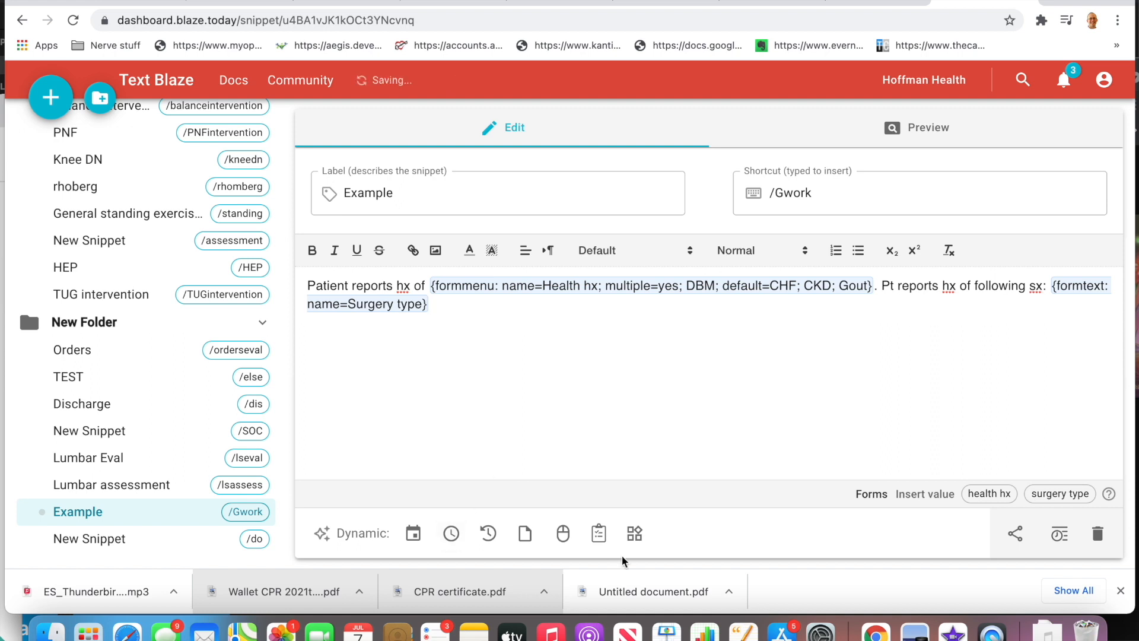
type("on")
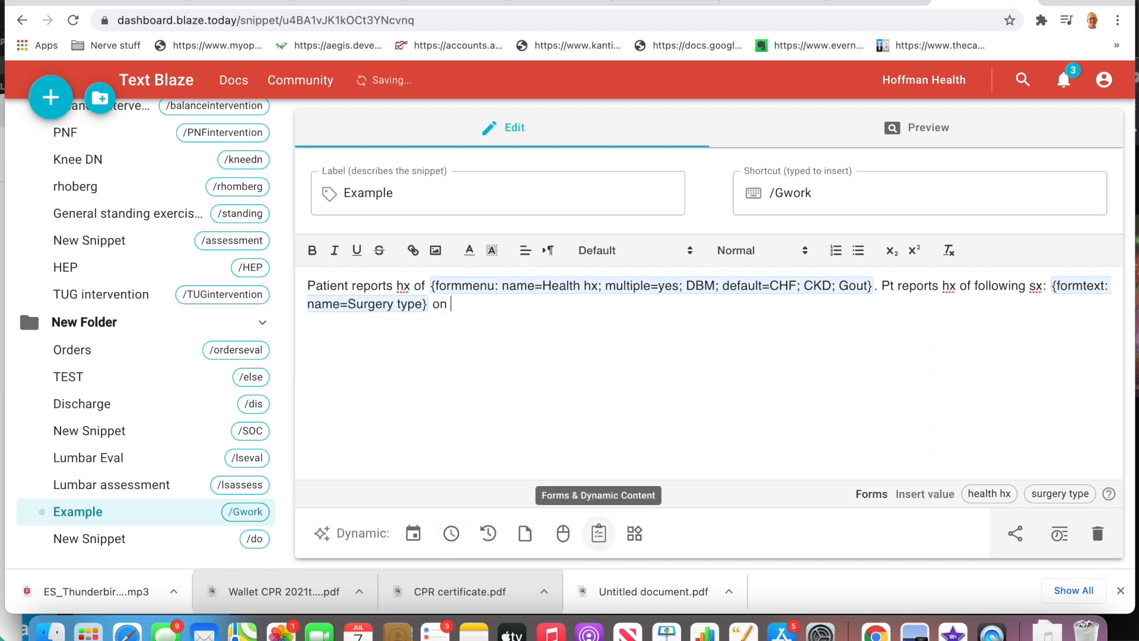
left_click(598, 533)
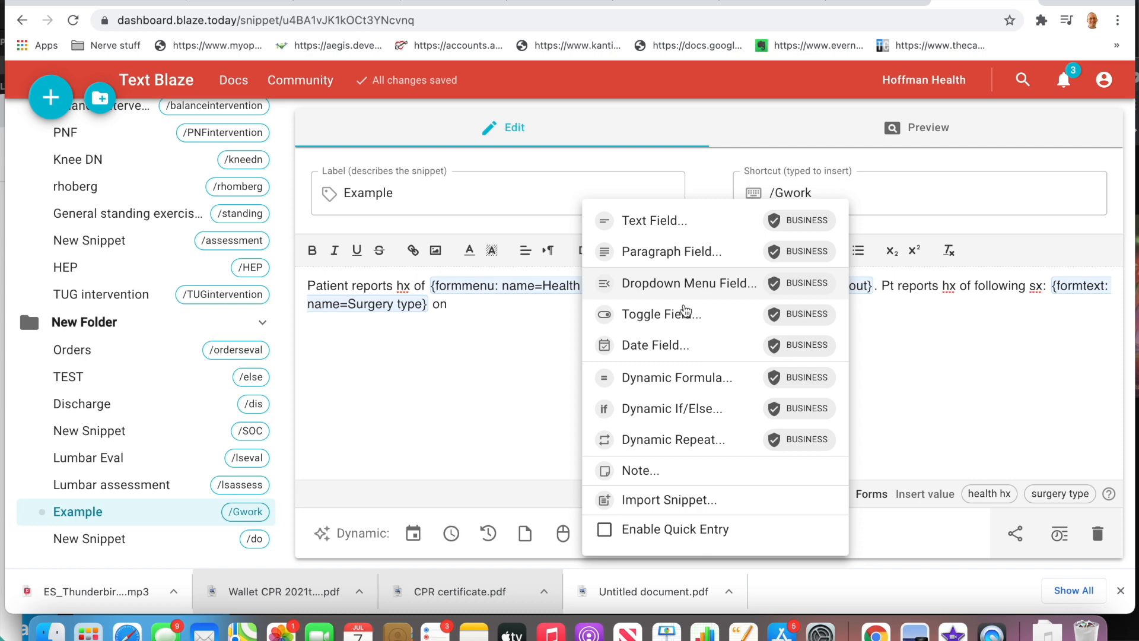
- Insert a 'Surgical date' date field in MM/DD/YYYY format after 'on', ending with a period
left_click(655, 344)
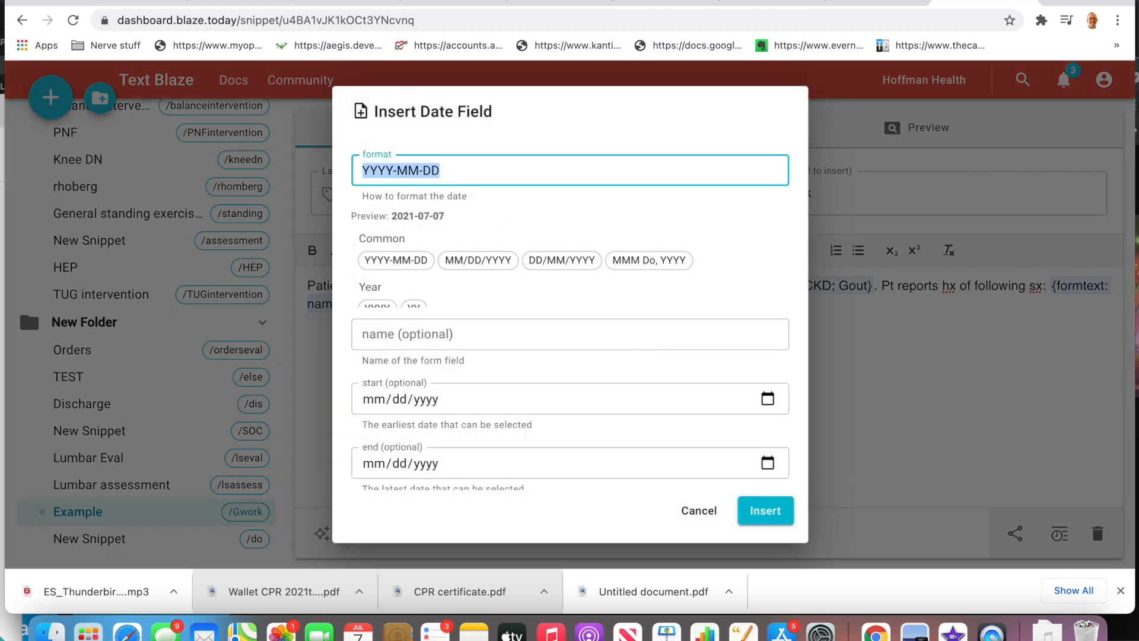
left_click(477, 259)
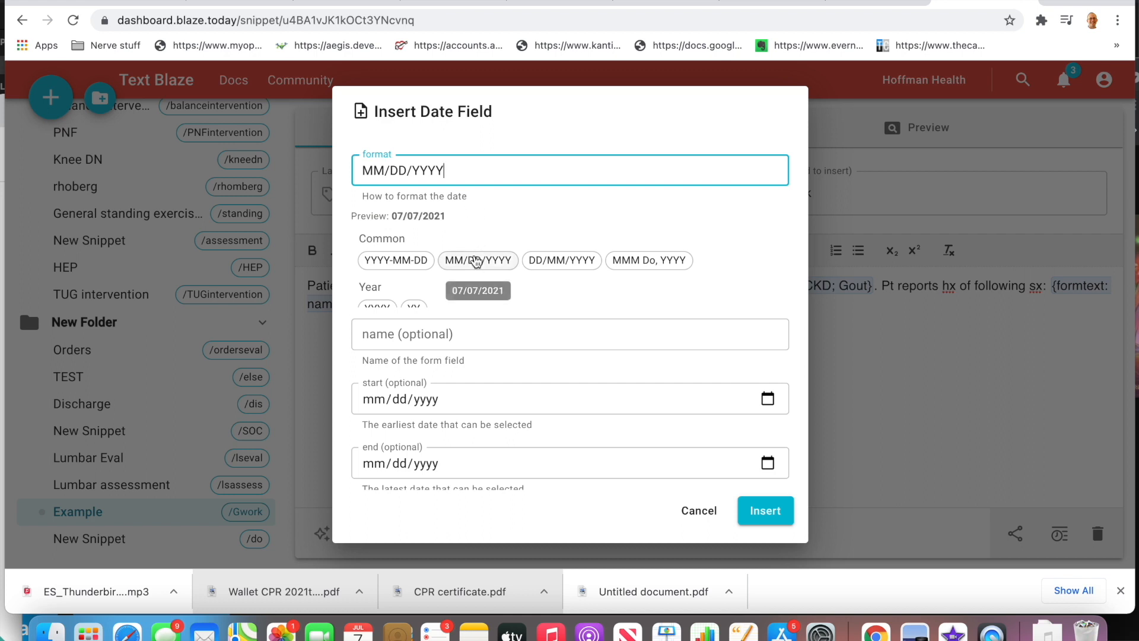
type("Sur")
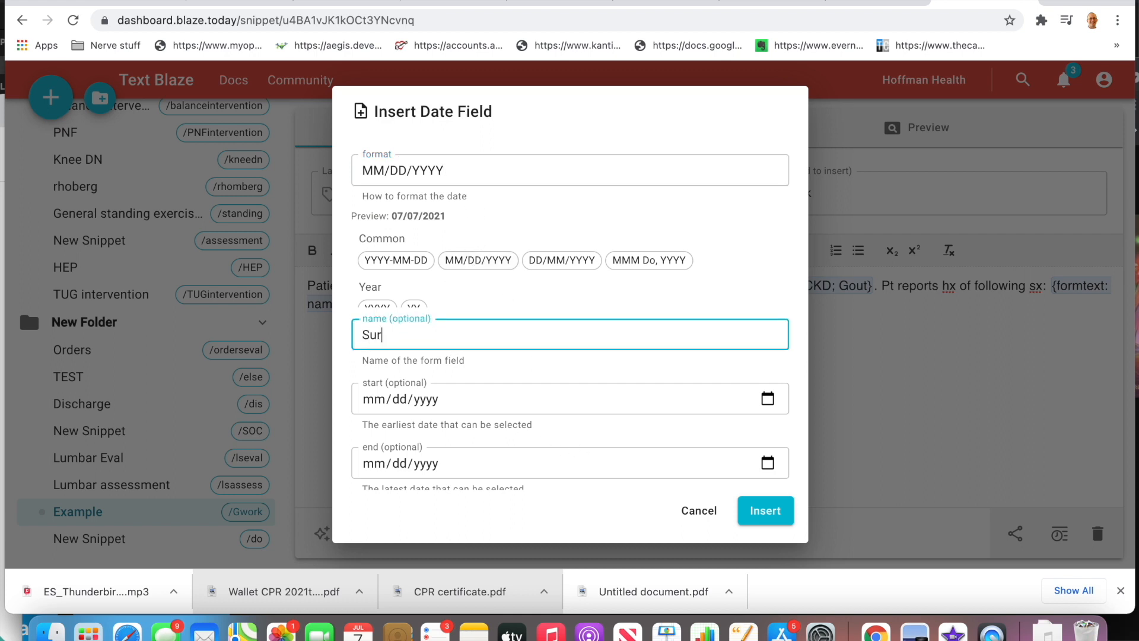
type("gical date")
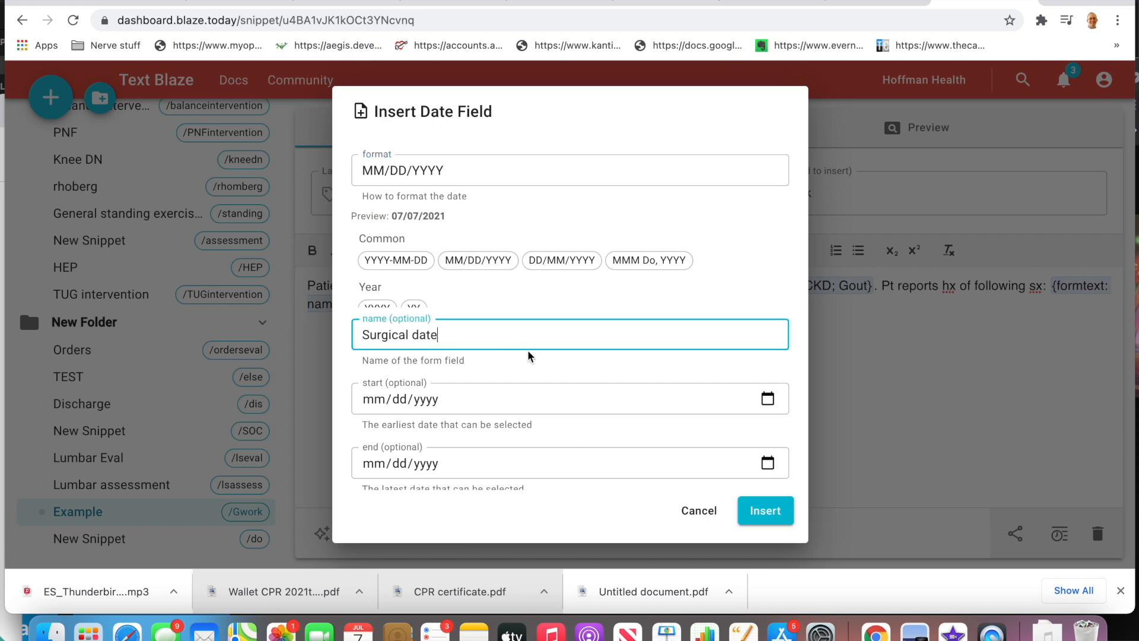
left_click(766, 510)
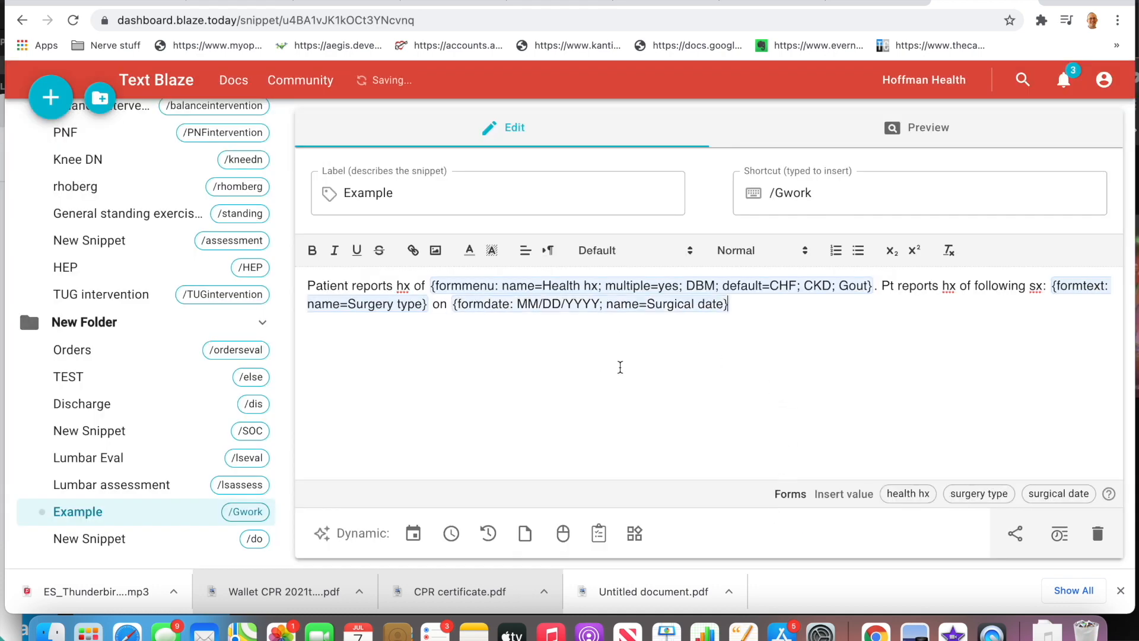
type(".")
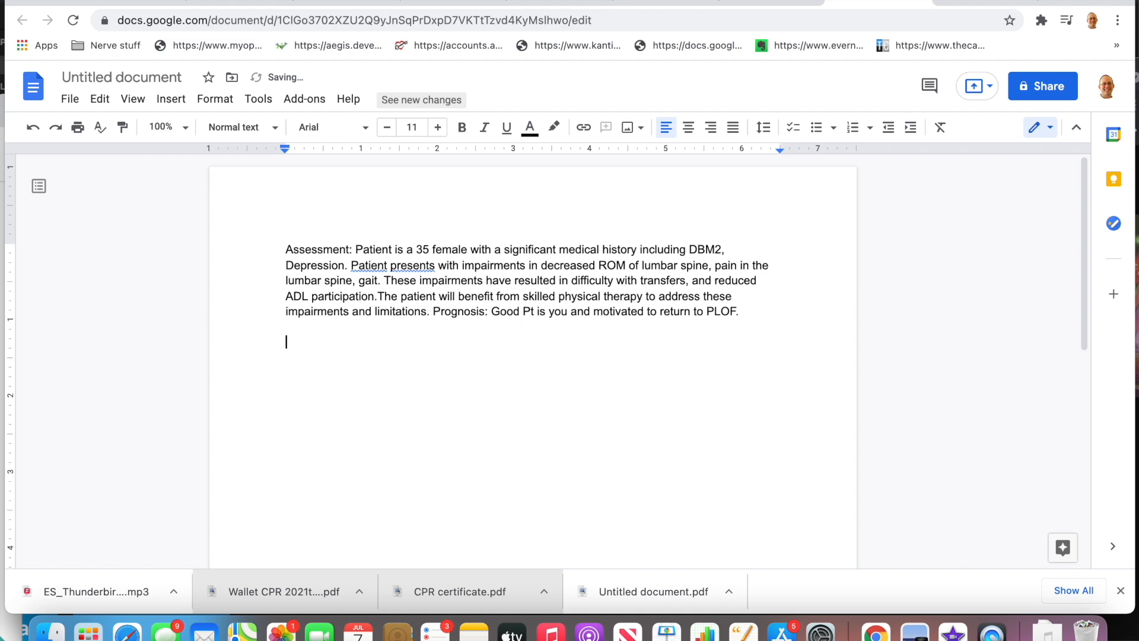
- Trigger /Gwork, tick the health hx options CHF, DBM, CKD, Gout and enter 'Lumbar fusion'
type("/Gwork")
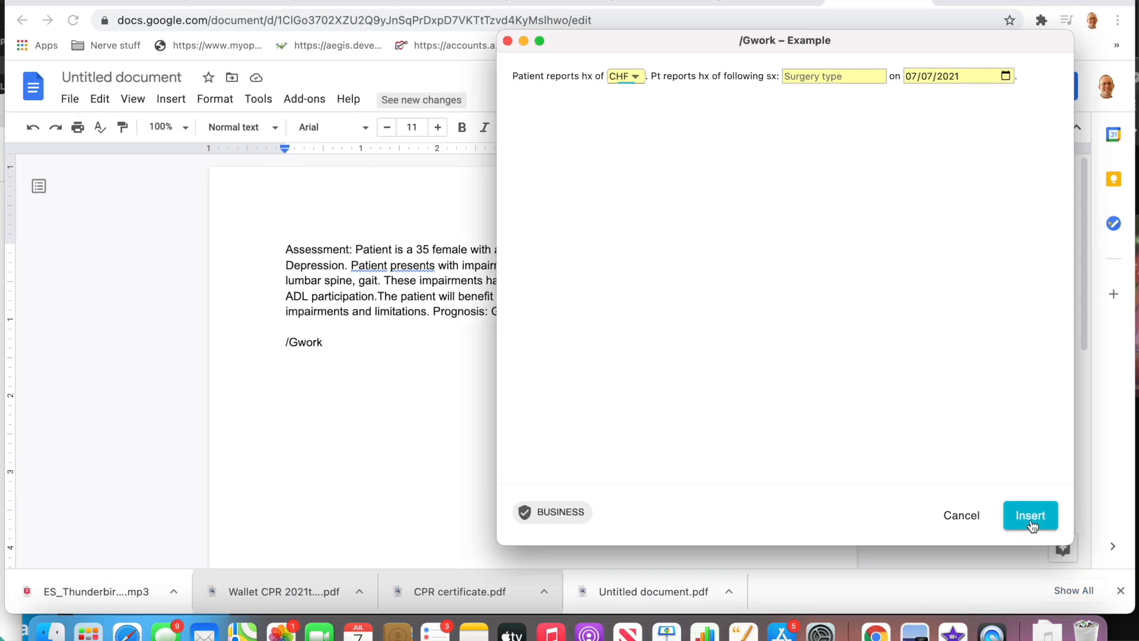
mouse_move(660, 108)
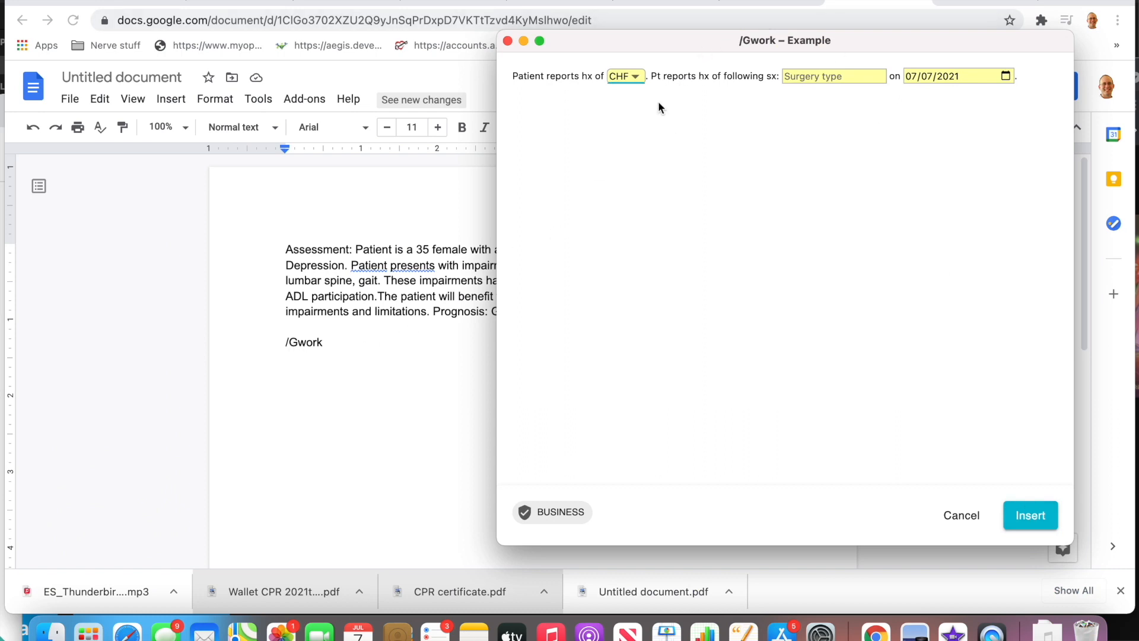
left_click(626, 76)
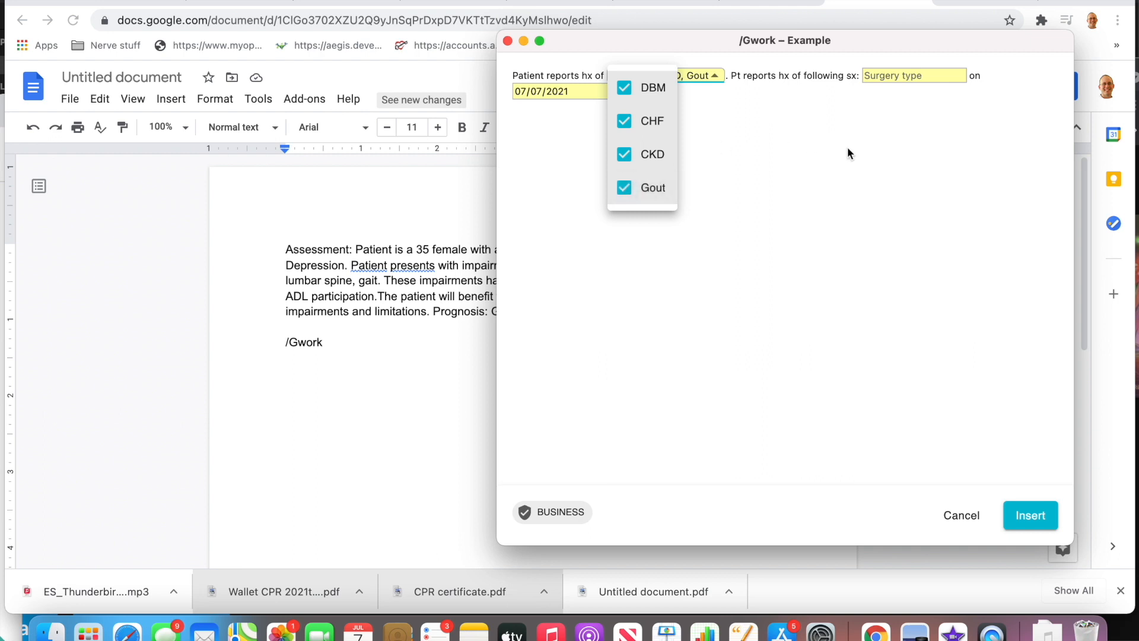
left_click(902, 76)
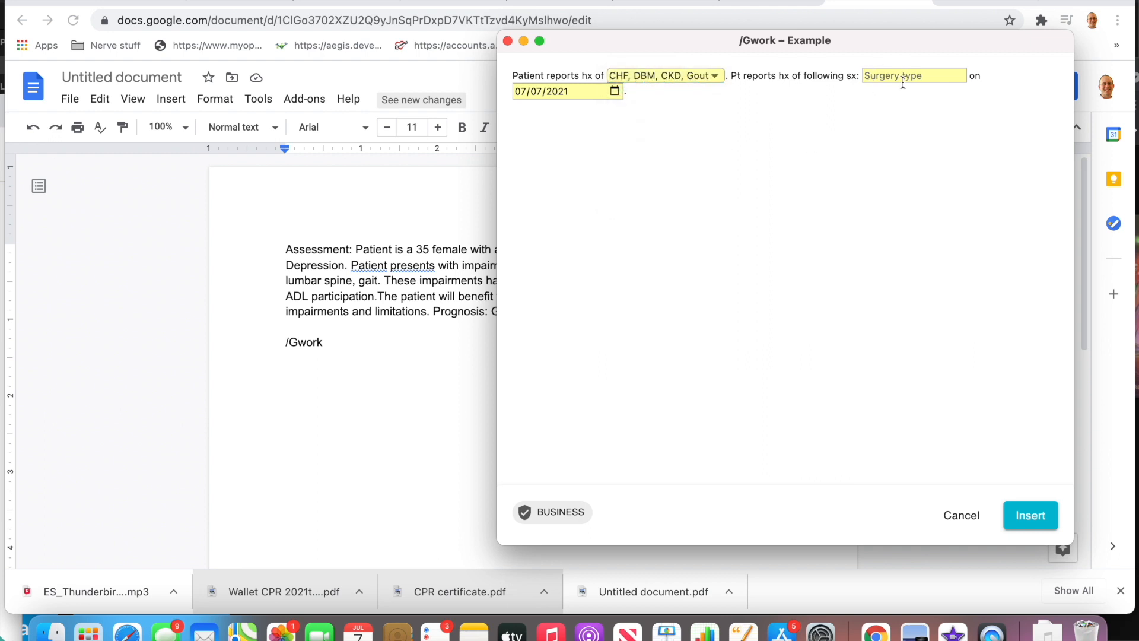
type("Lumbar f")
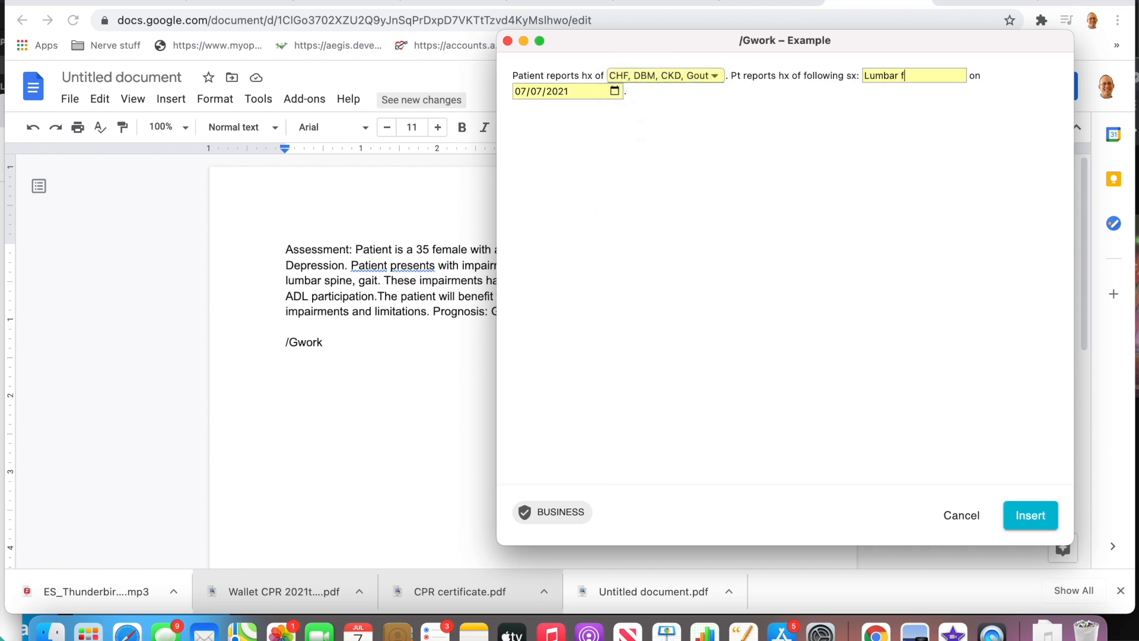
type("usion")
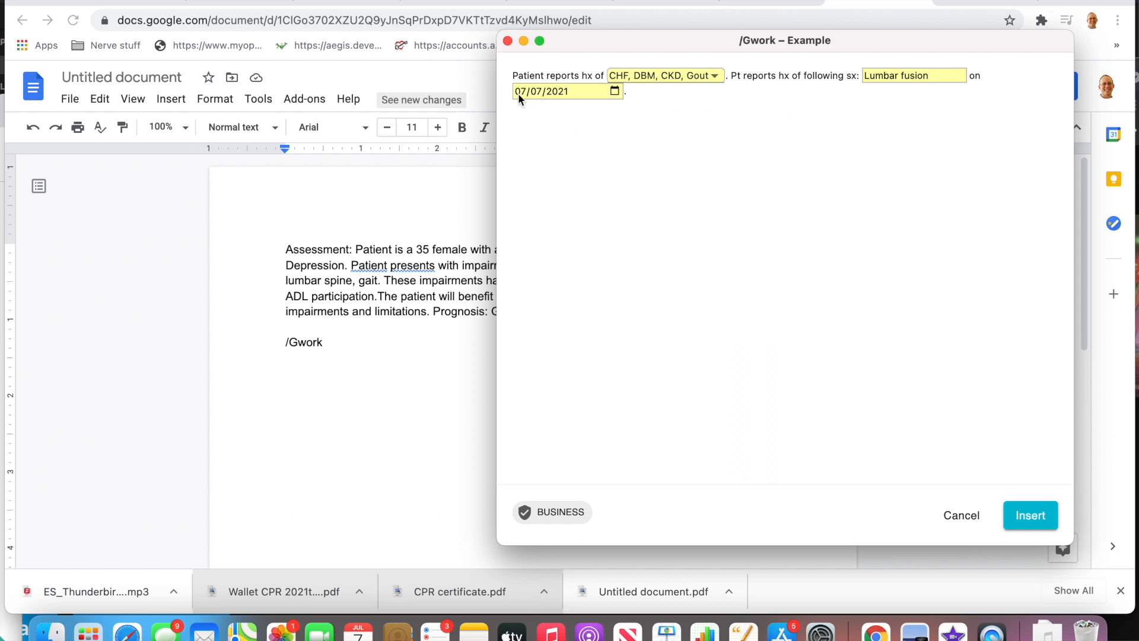
- Set the surgical date to 12/12/1980 and insert the filled snippet into the document
type("12/12/2021")
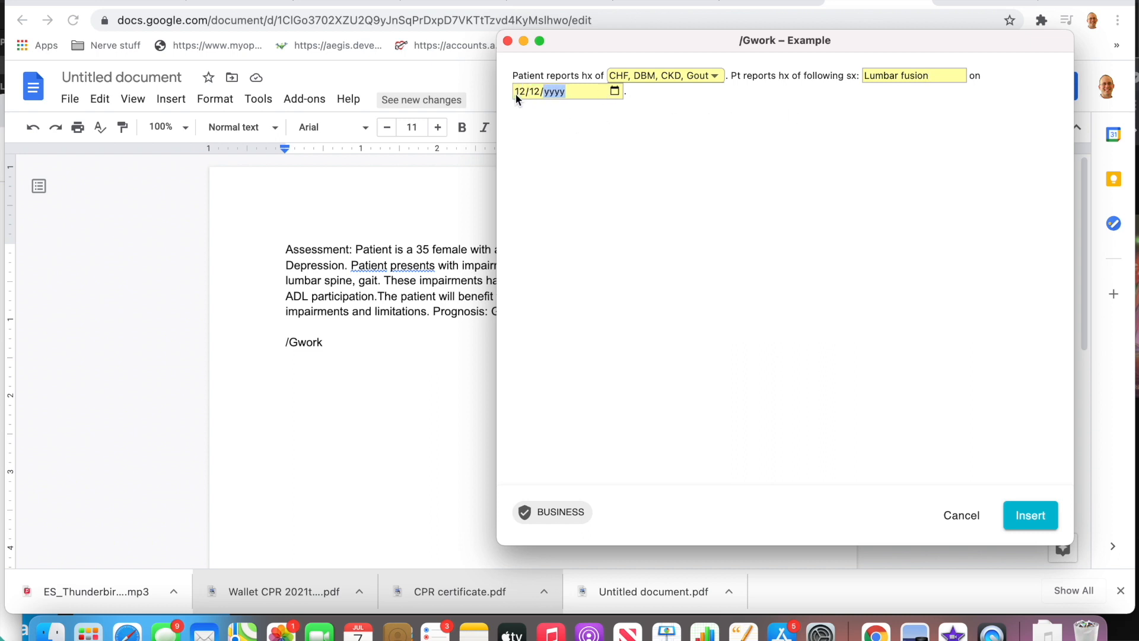
type("1980")
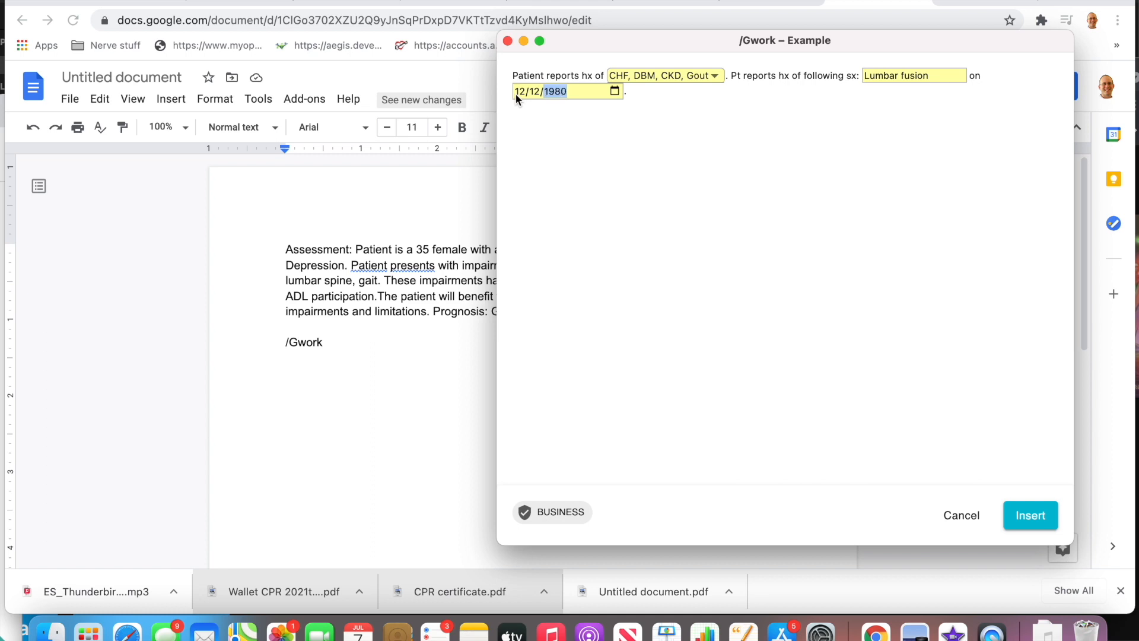
left_click(1030, 515)
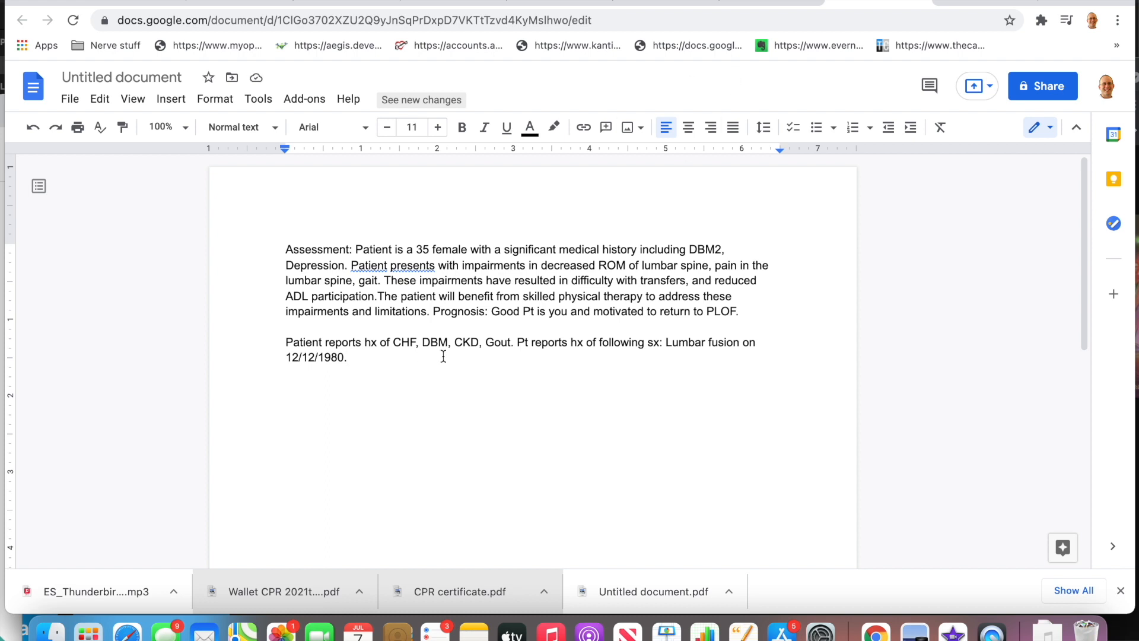
left_click(487, 342)
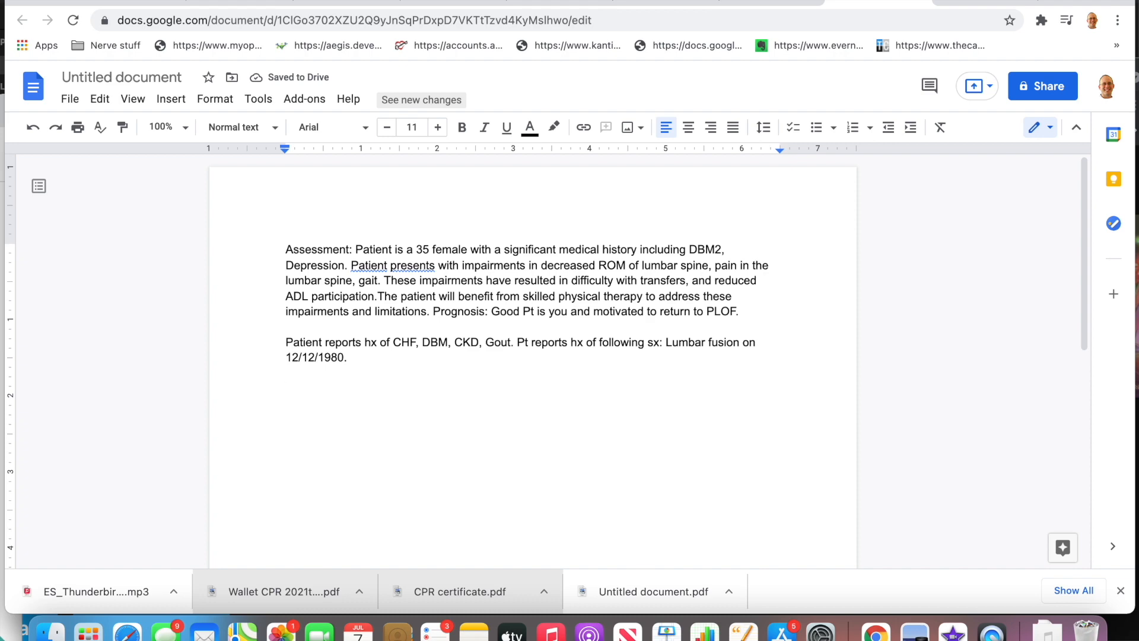
- Trigger the /dis Discharge form on a new line, then cancel it without inserting
type("/")
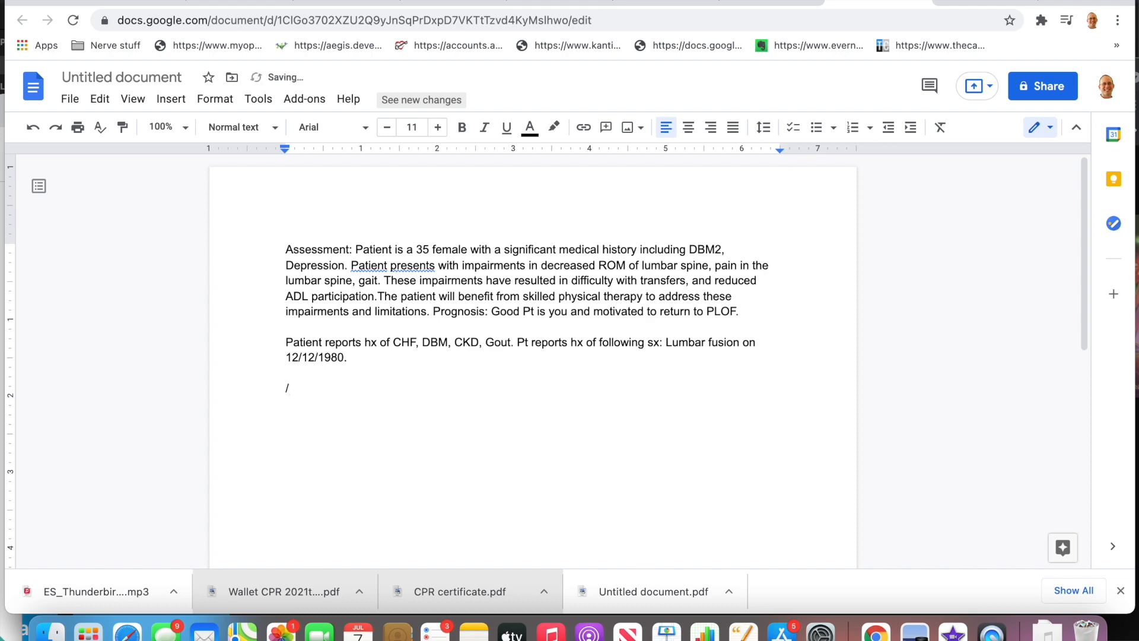
type("dis")
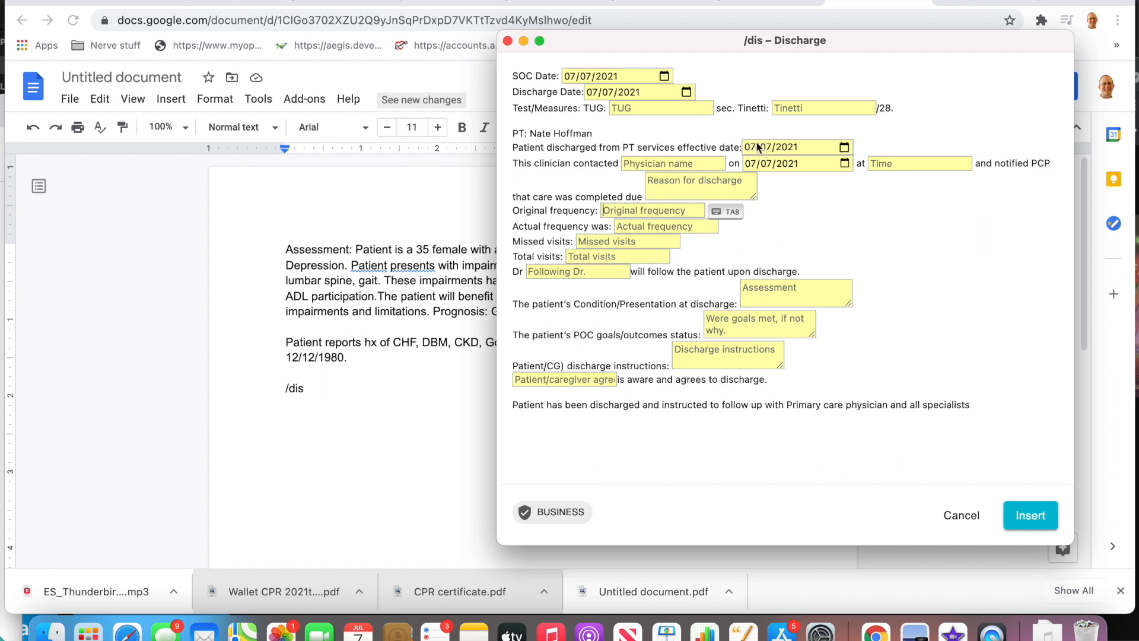
mouse_move(859, 542)
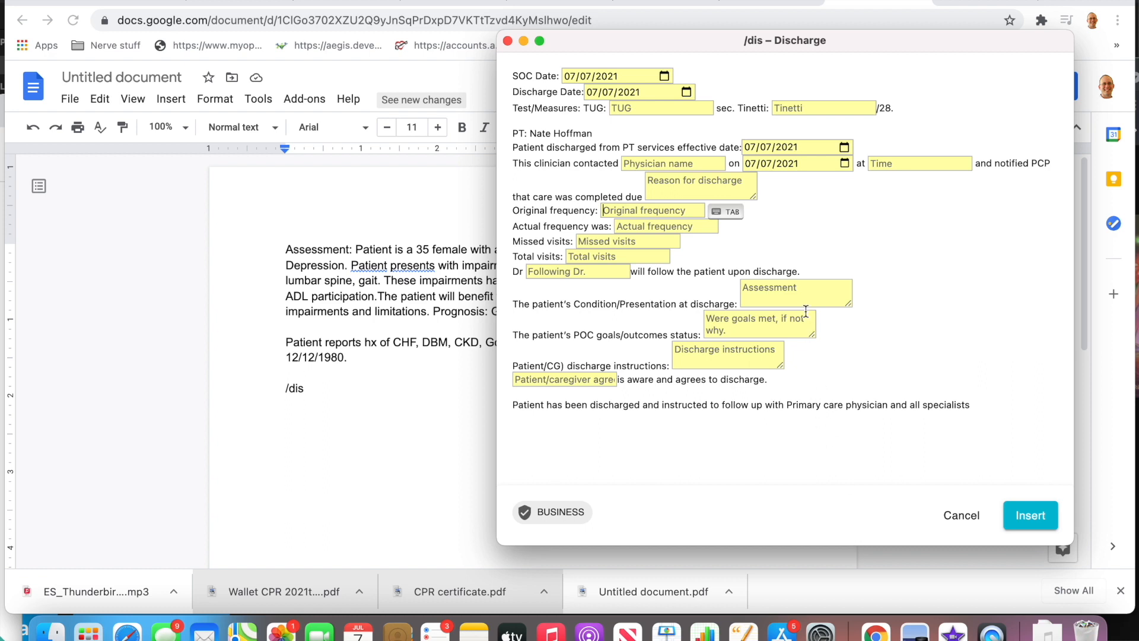
mouse_move(923, 323)
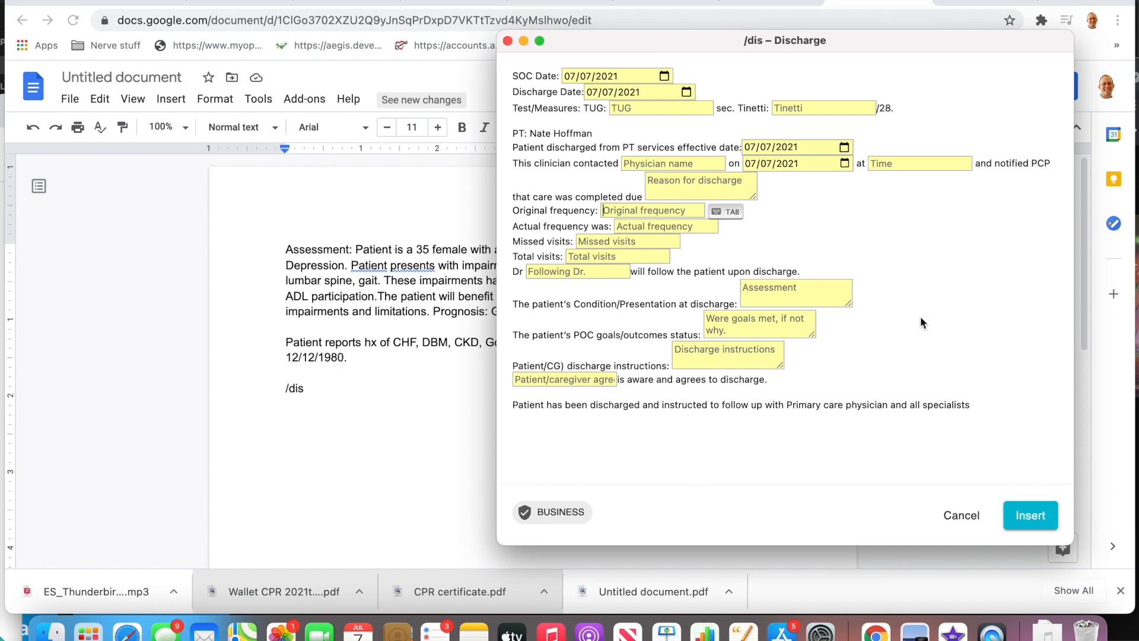
mouse_move(935, 360)
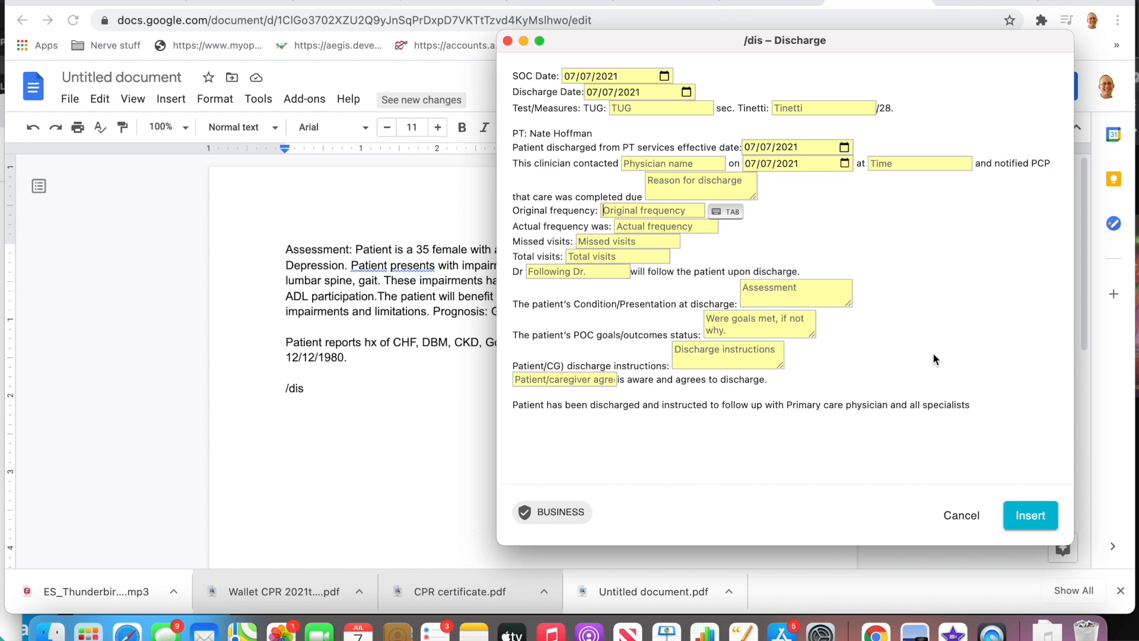
left_click(961, 515)
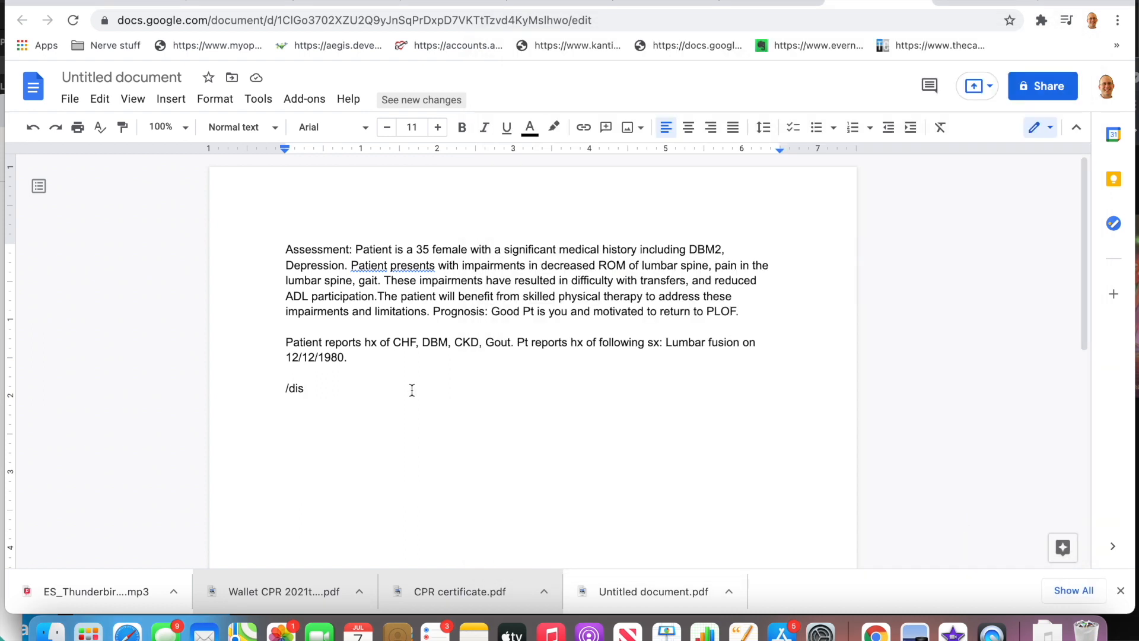
mouse_move(990, 5)
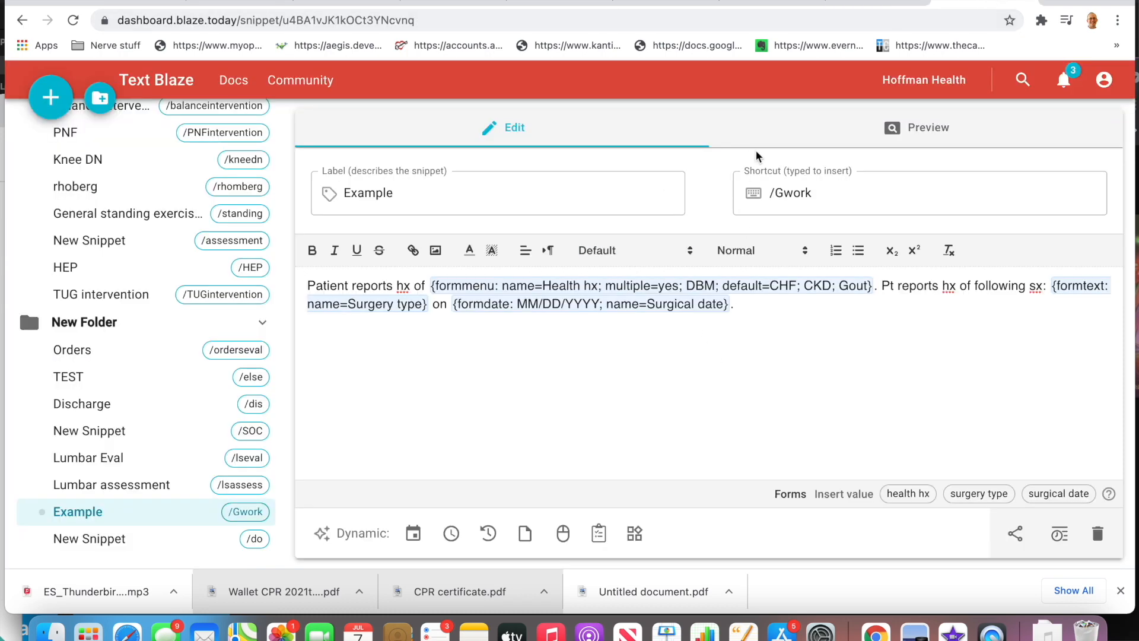
mouse_move(793, 341)
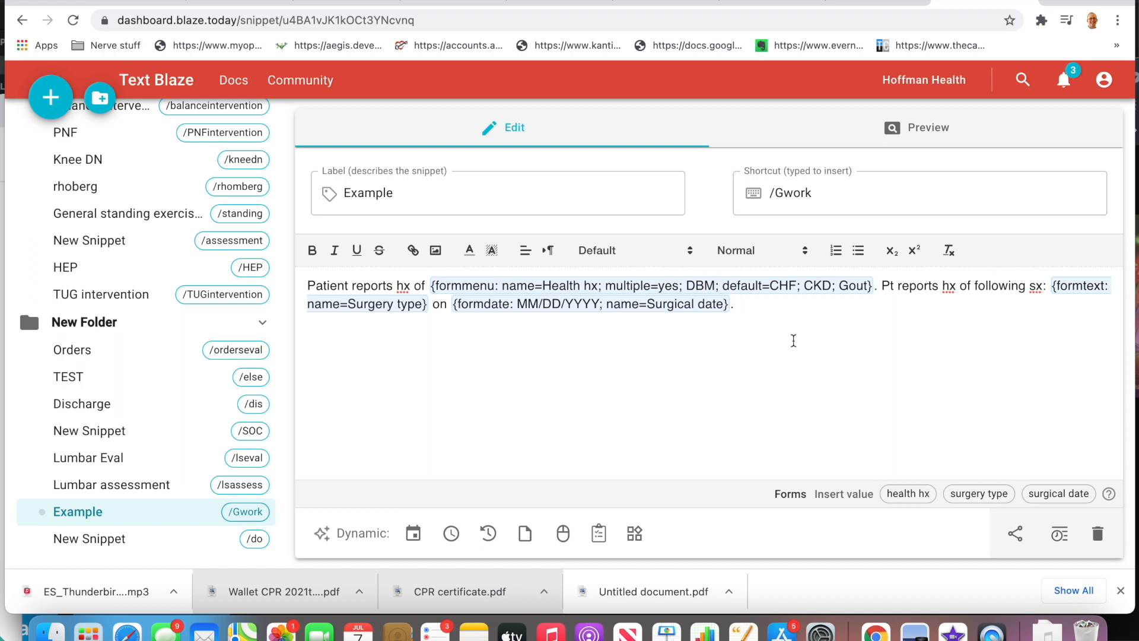
mouse_move(845, 404)
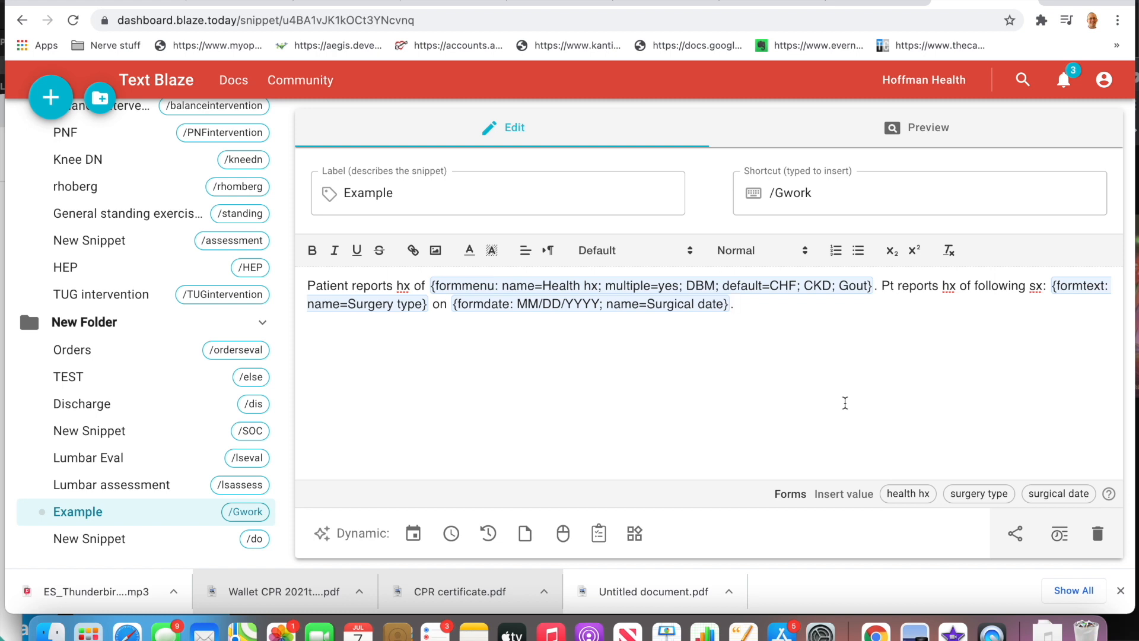
mouse_move(841, 337)
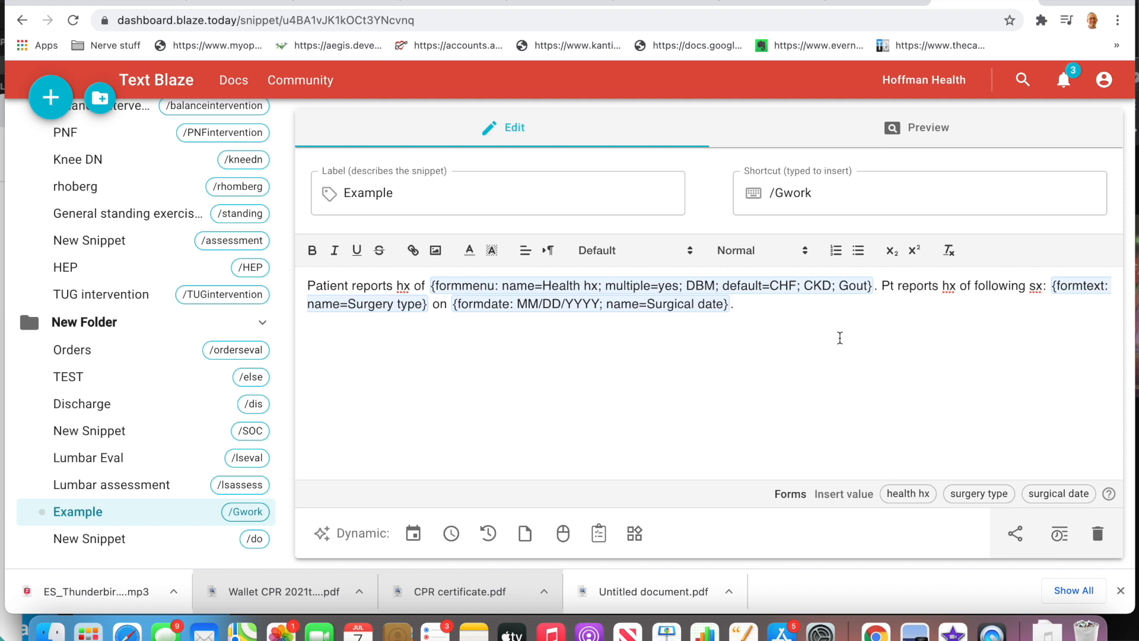
mouse_move(794, 347)
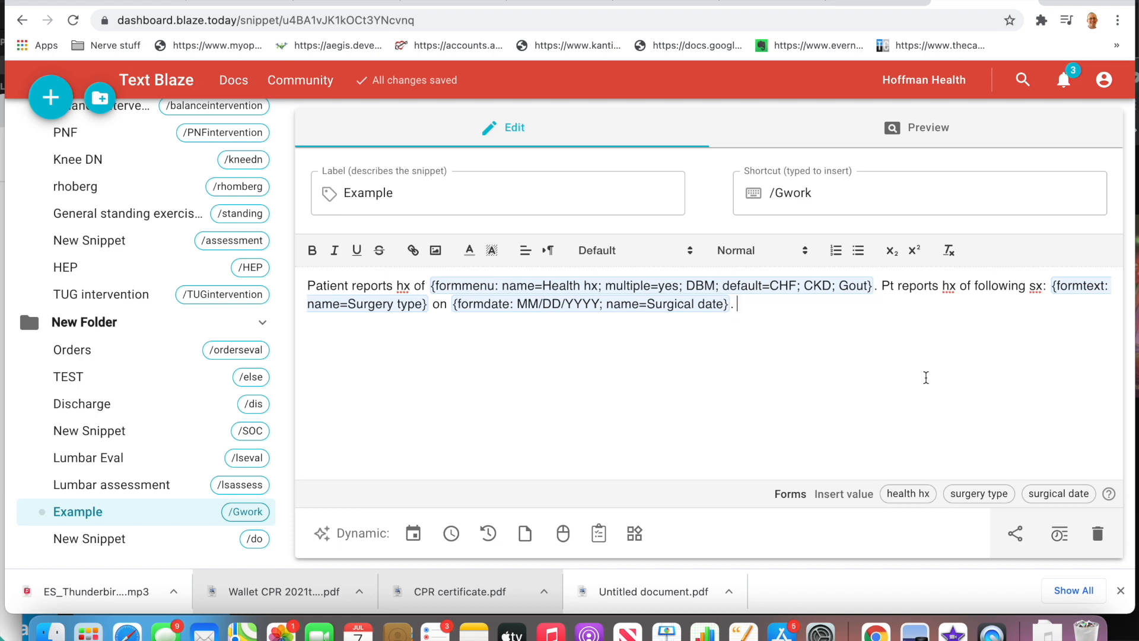
mouse_move(957, 401)
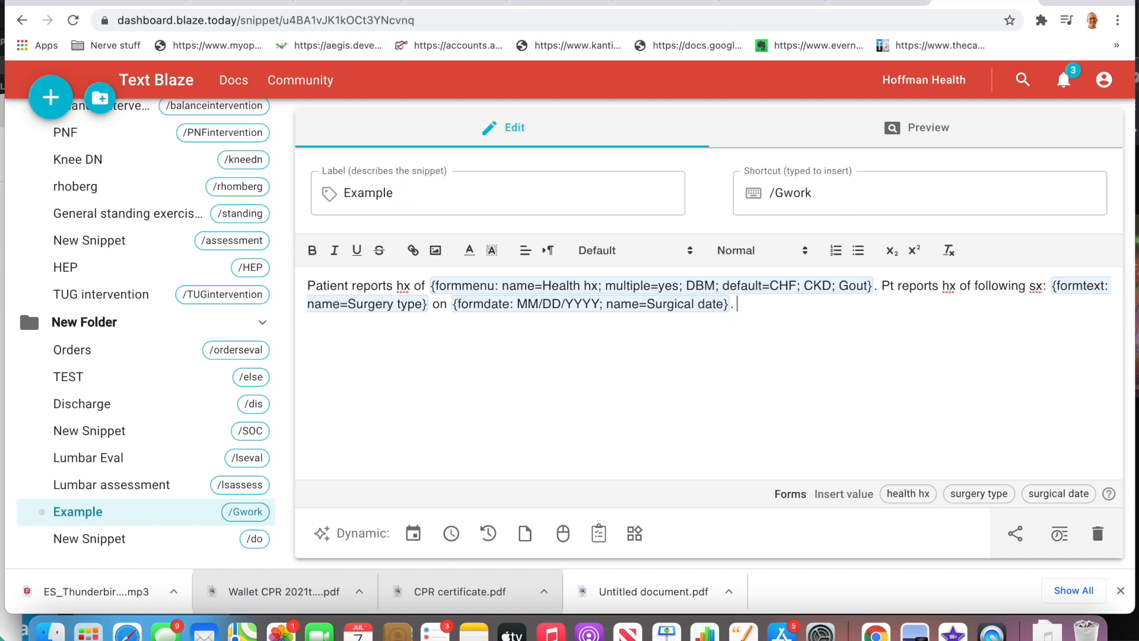
mouse_move(944, 11)
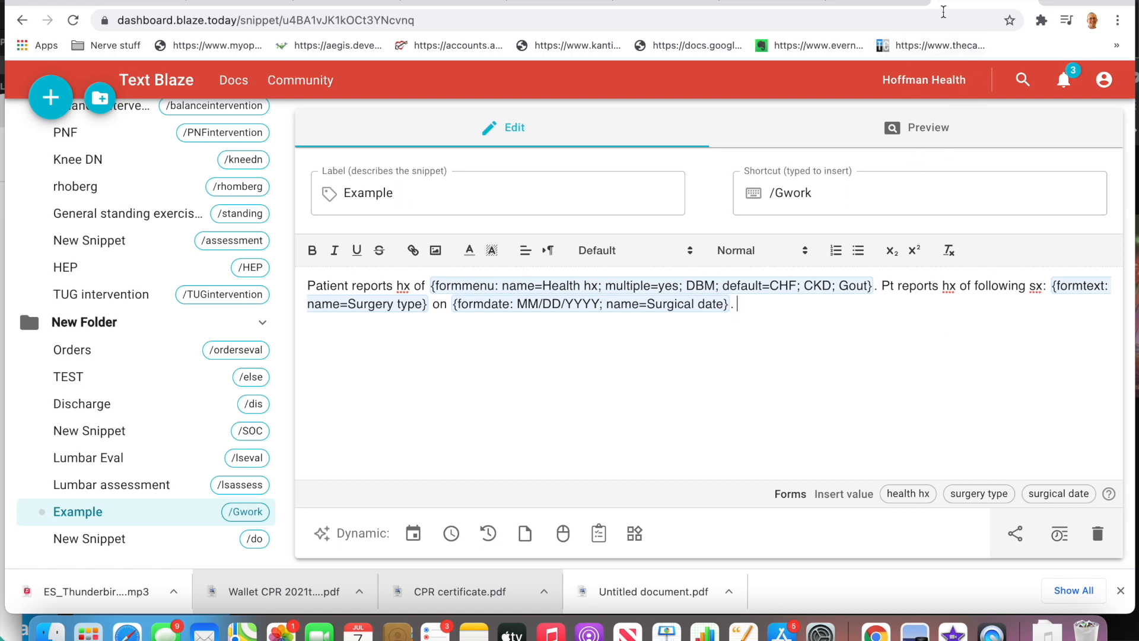